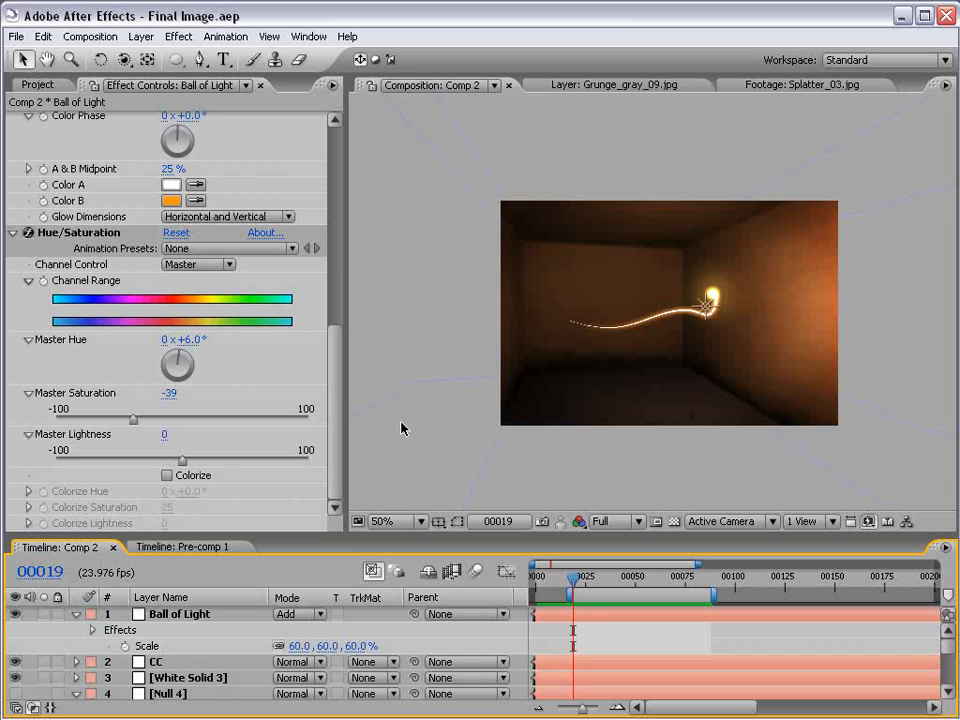
mouse_move(671, 519)
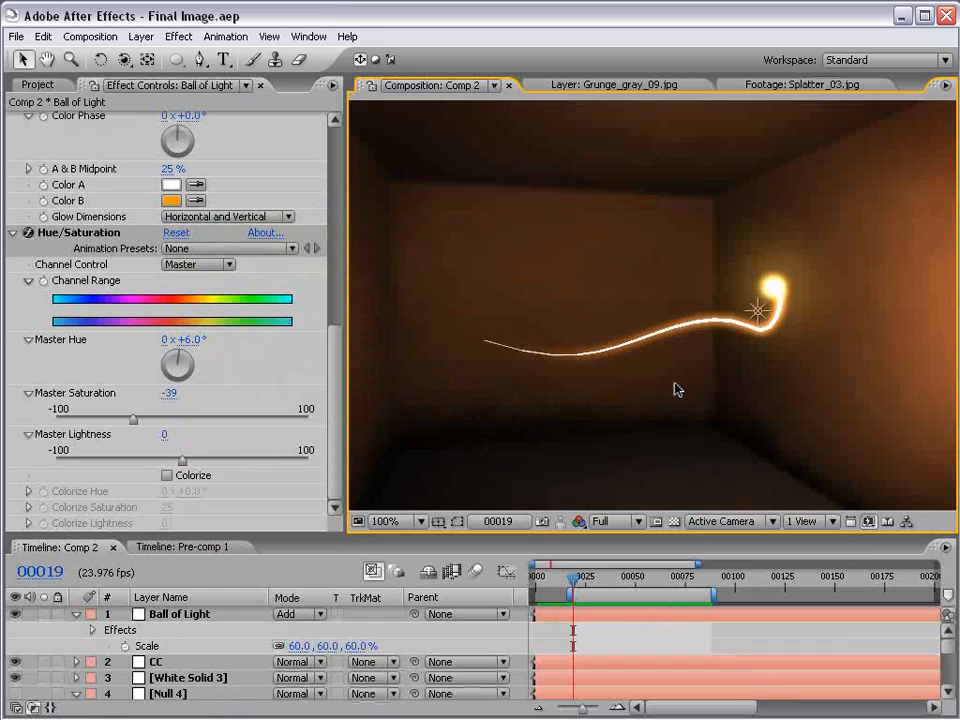
Toggle the viewer zoom and collapse the Ball of Light layer's properties
left_click(384, 521)
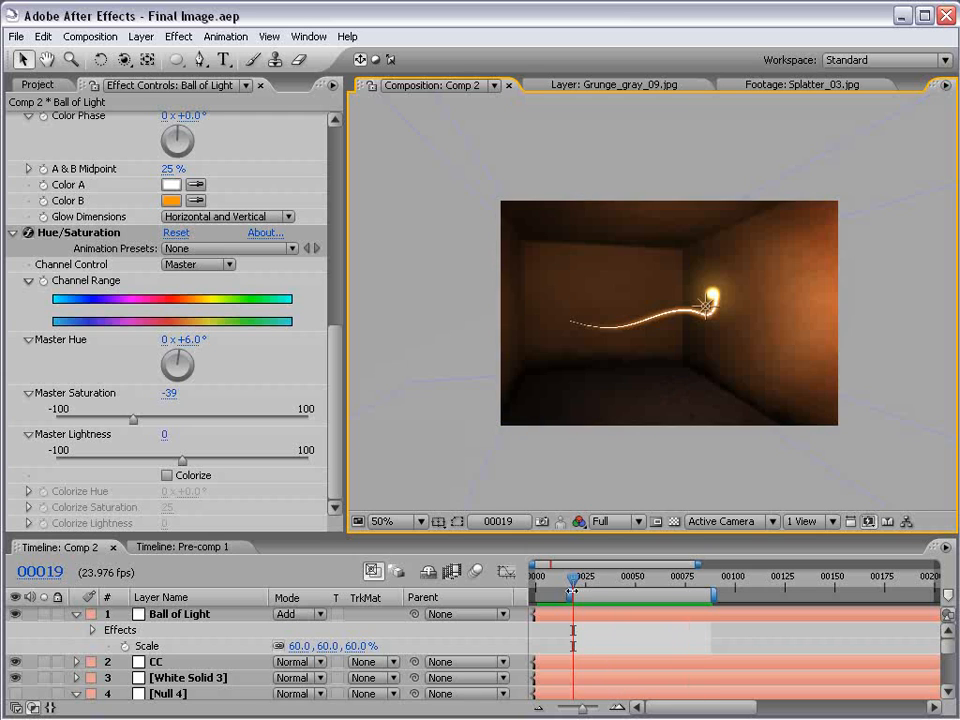
left_click(390, 521)
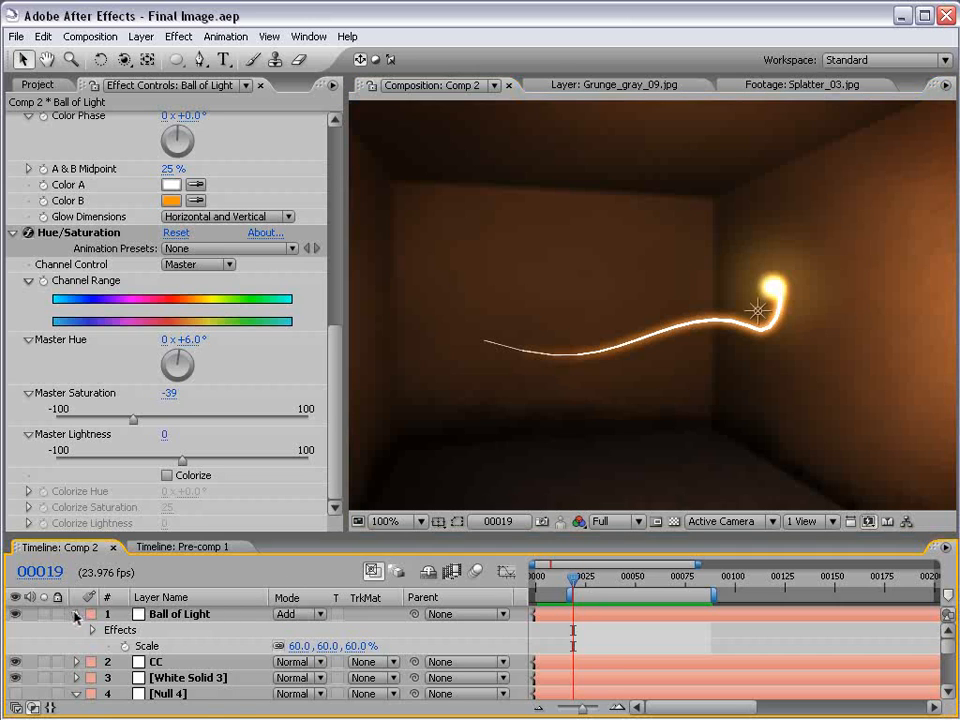
left_click(76, 614)
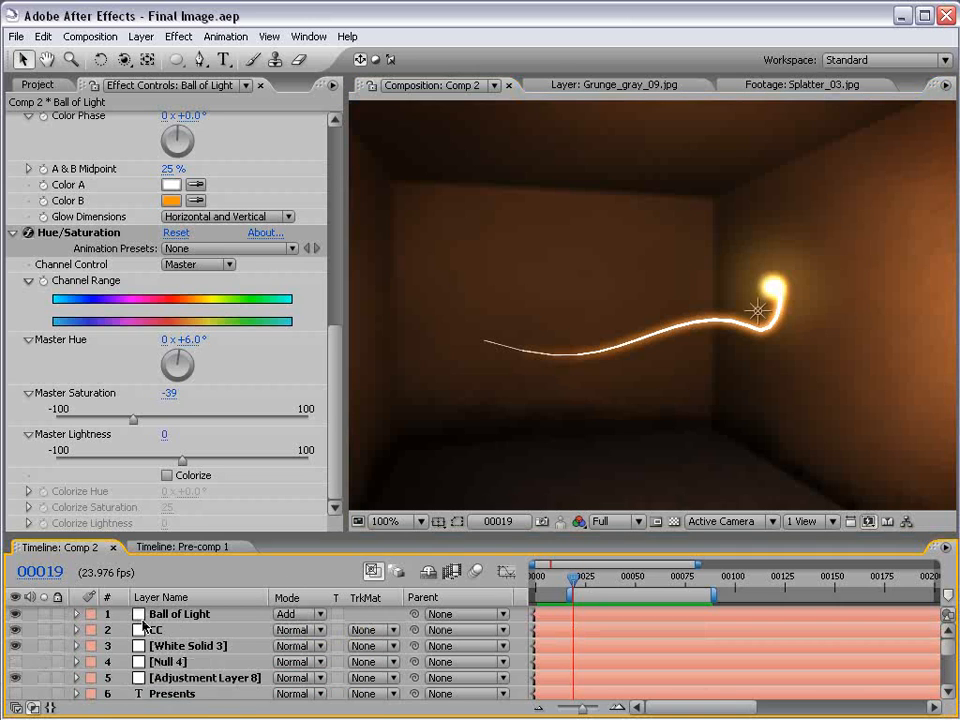
Switch to Pre-comp 1 and scrub through the light streak animation
left_click(184, 547)
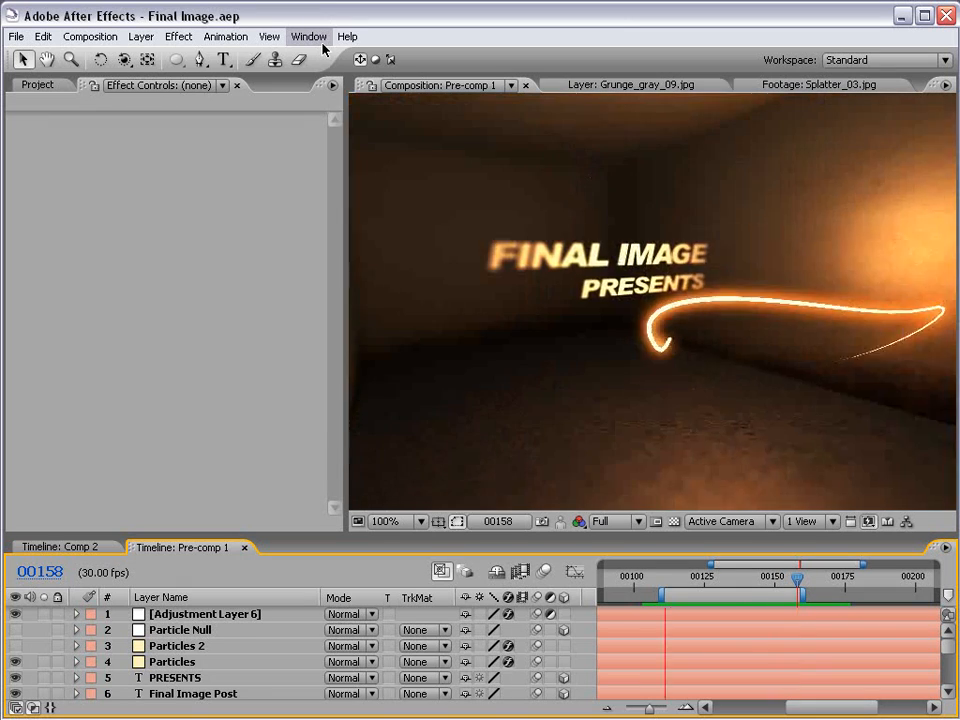
left_click_drag(795, 579, 745, 579)
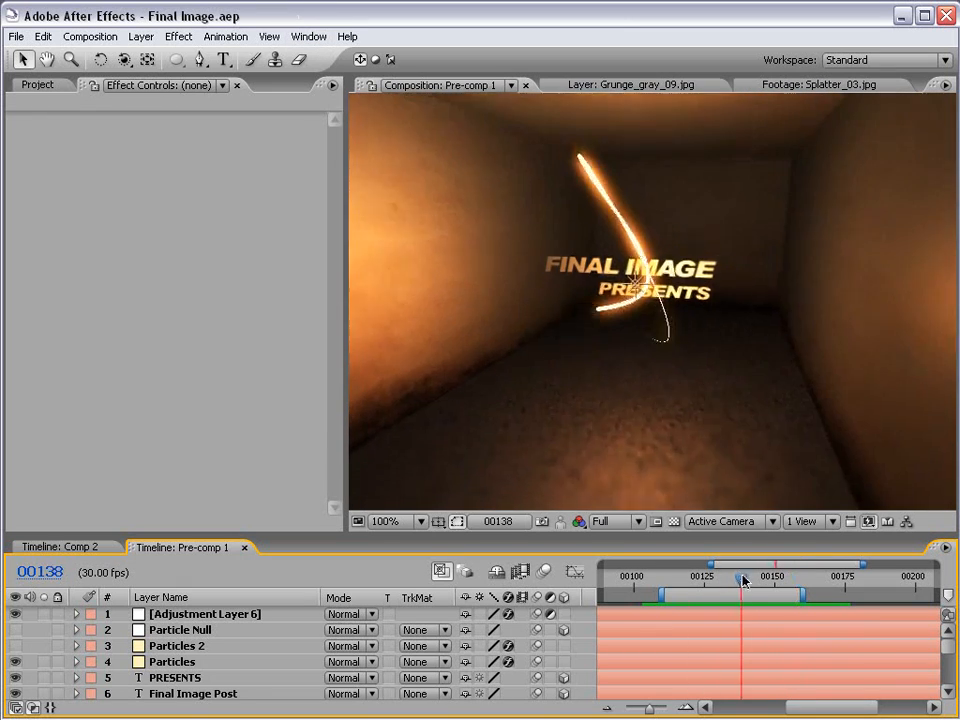
left_click_drag(745, 579, 793, 579)
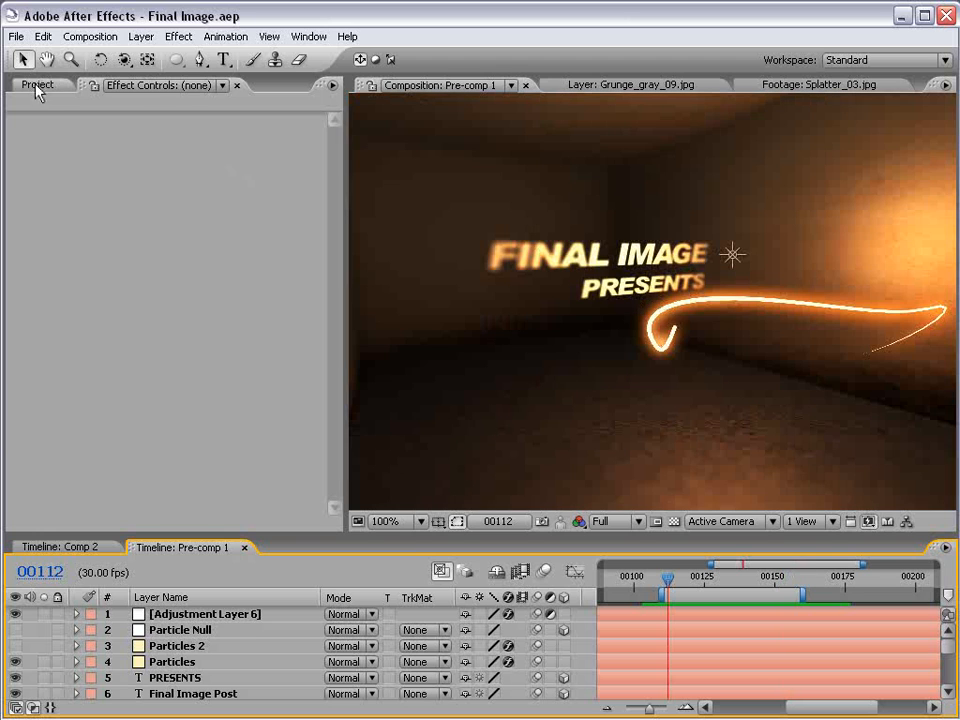
Create Comp 4 from the NTSC DV preset at 23.976 fps
left_click(90, 36)
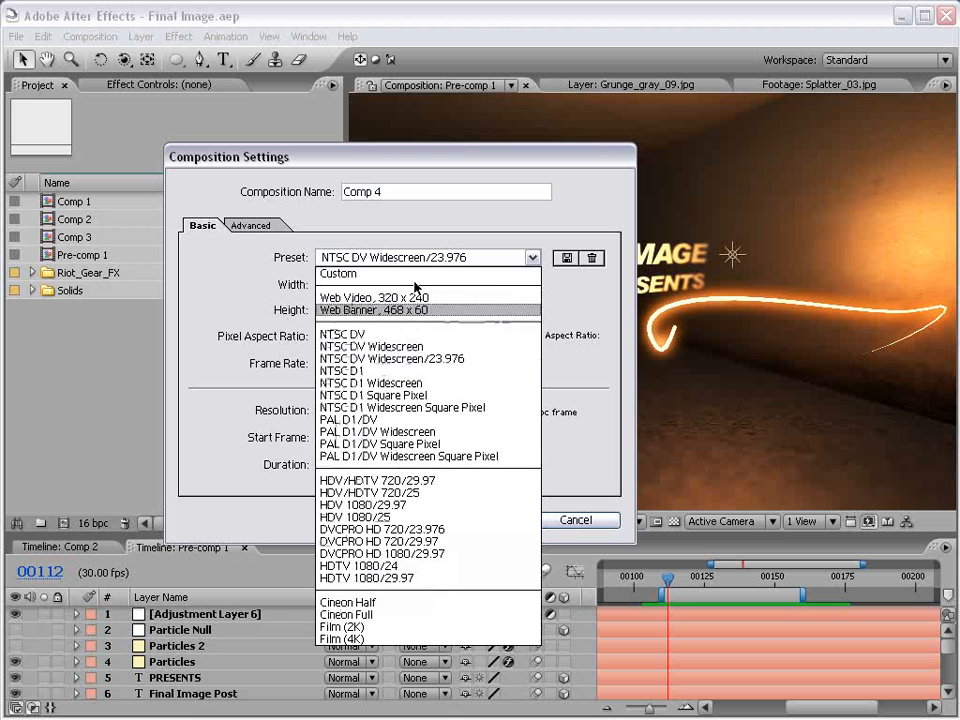
left_click(342, 334)
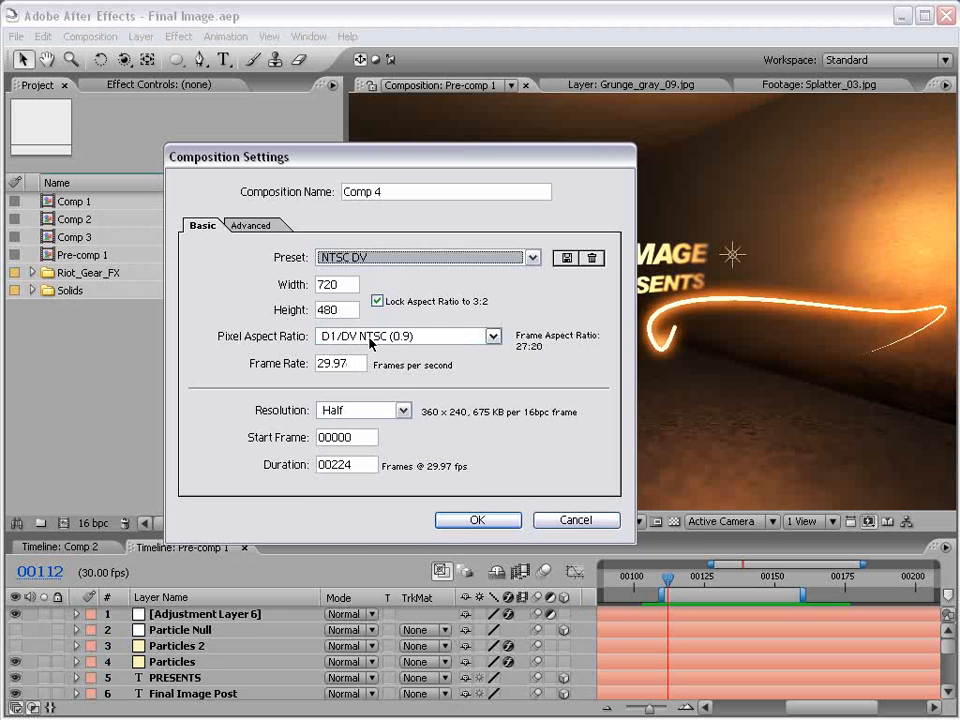
triple_click(340, 363)
type("23.97")
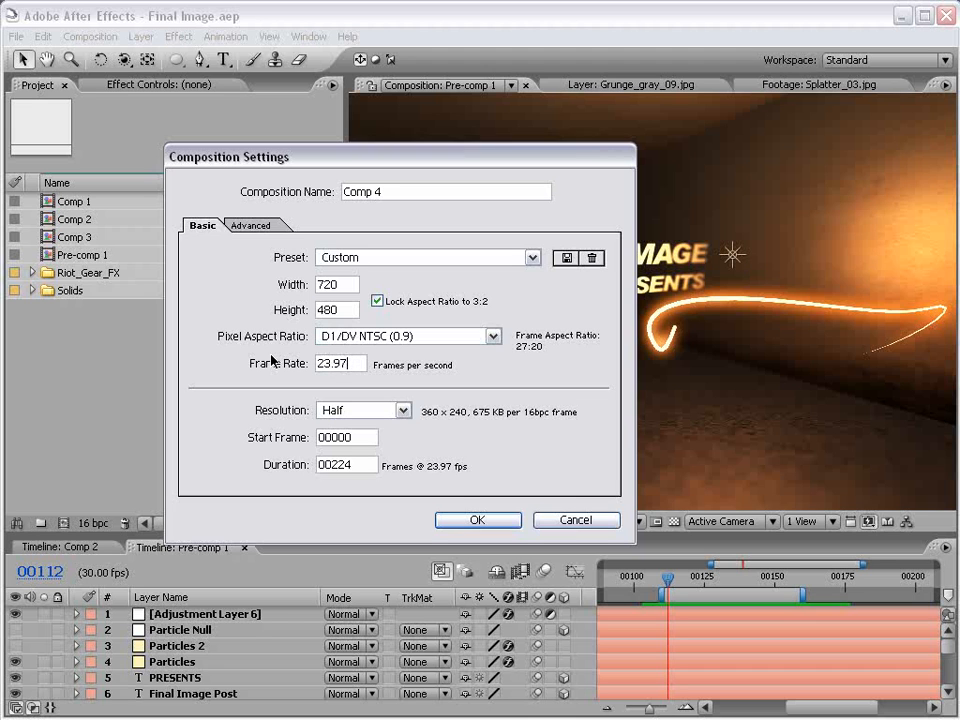
left_click(477, 520)
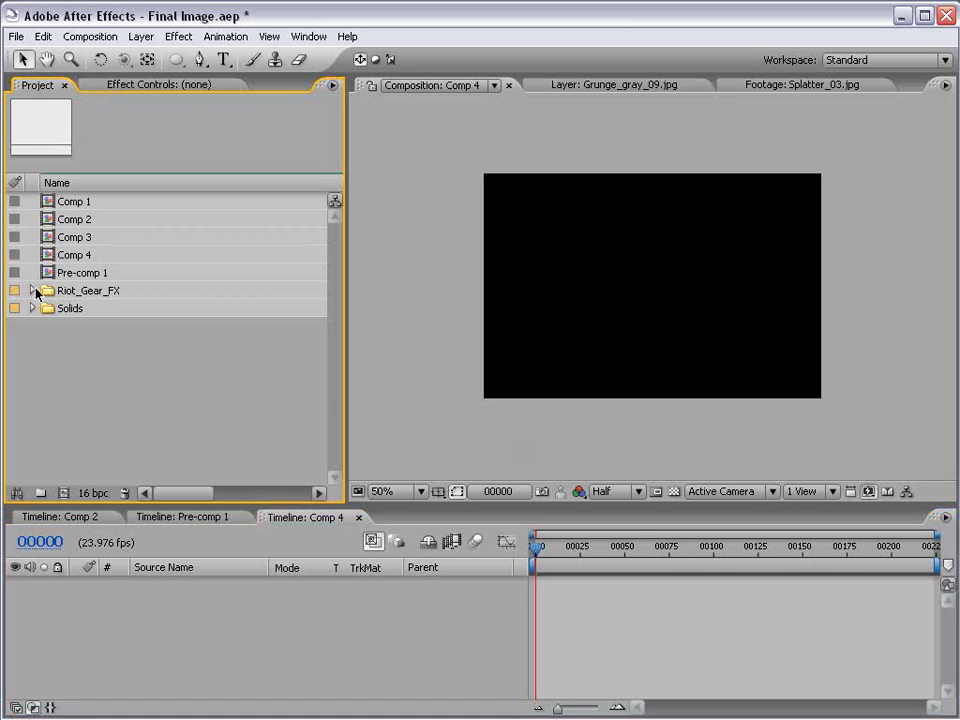
Browse Riot_Gear_FX > Grungy_Textures and select the Grunge_gray_09 texture
left_click(32, 290)
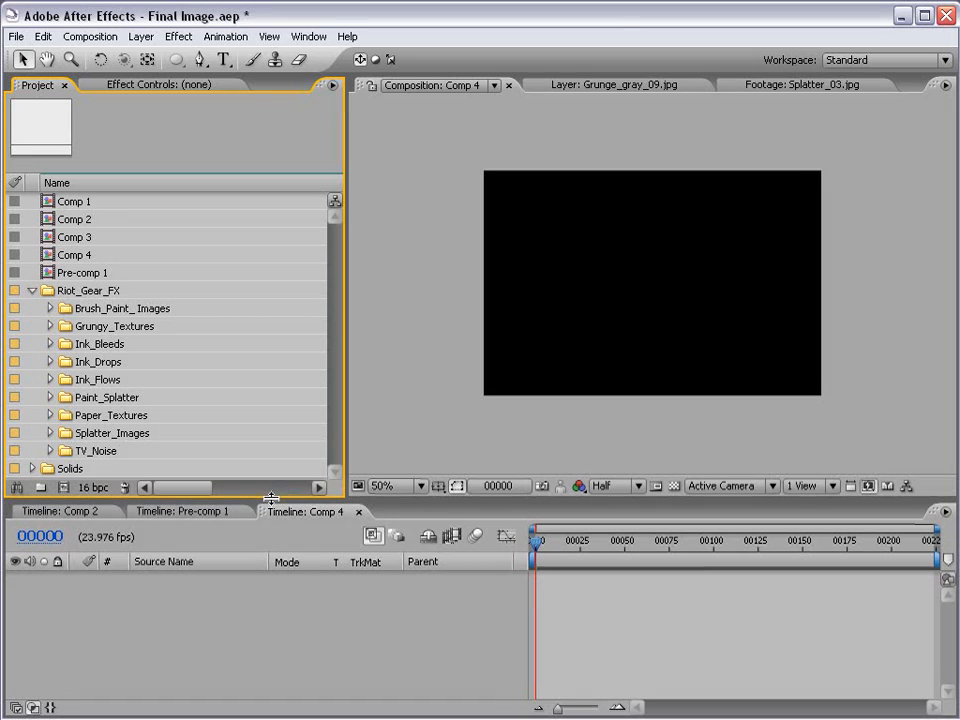
mouse_move(471, 399)
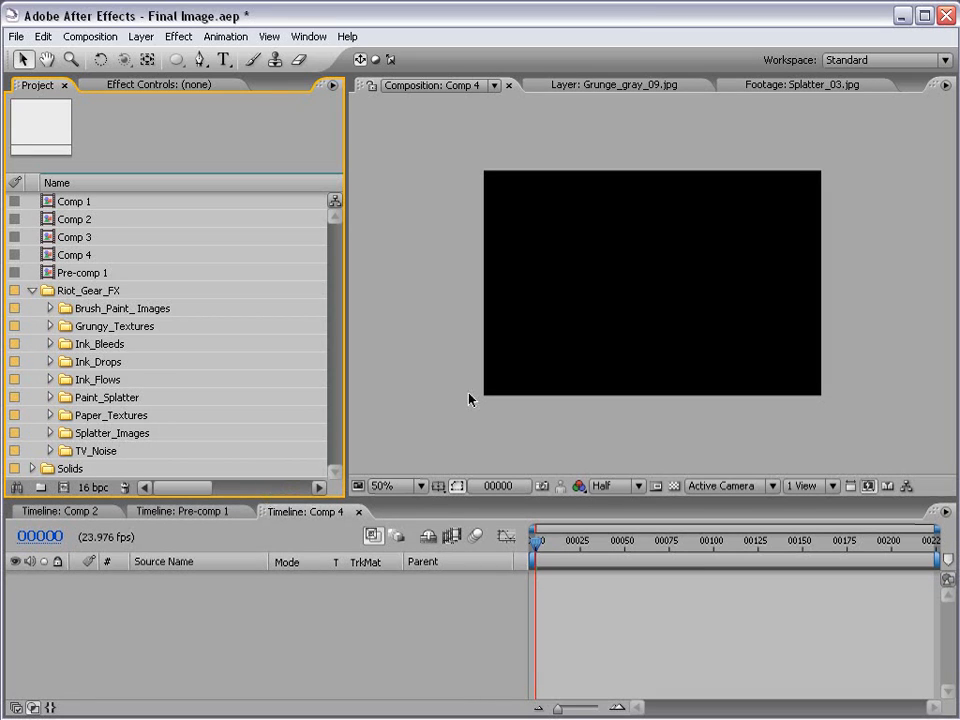
mouse_move(53, 340)
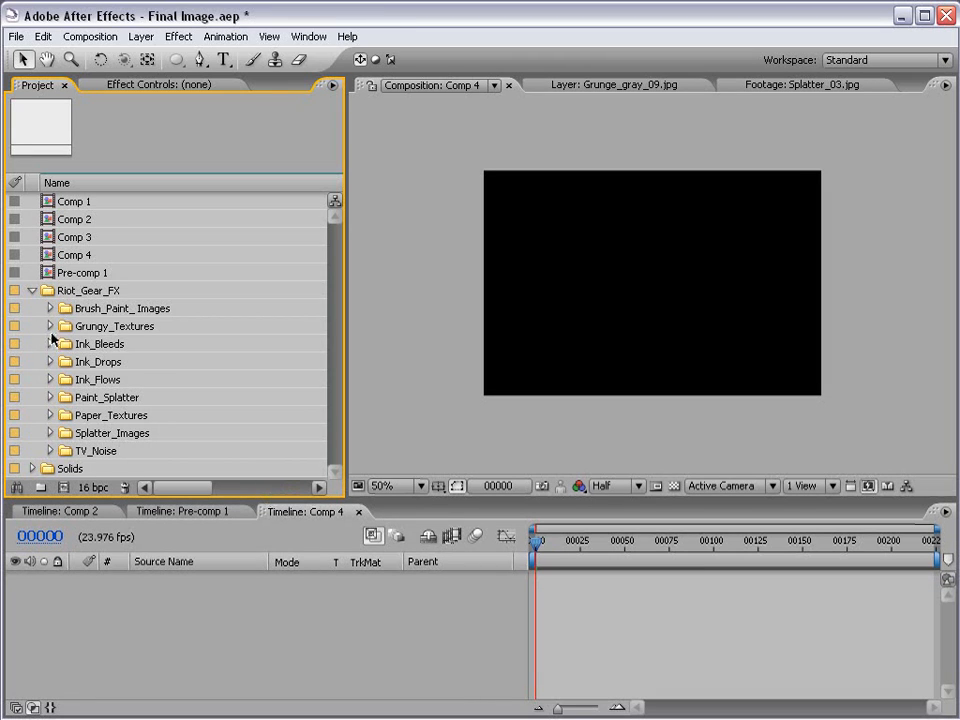
left_click(50, 326)
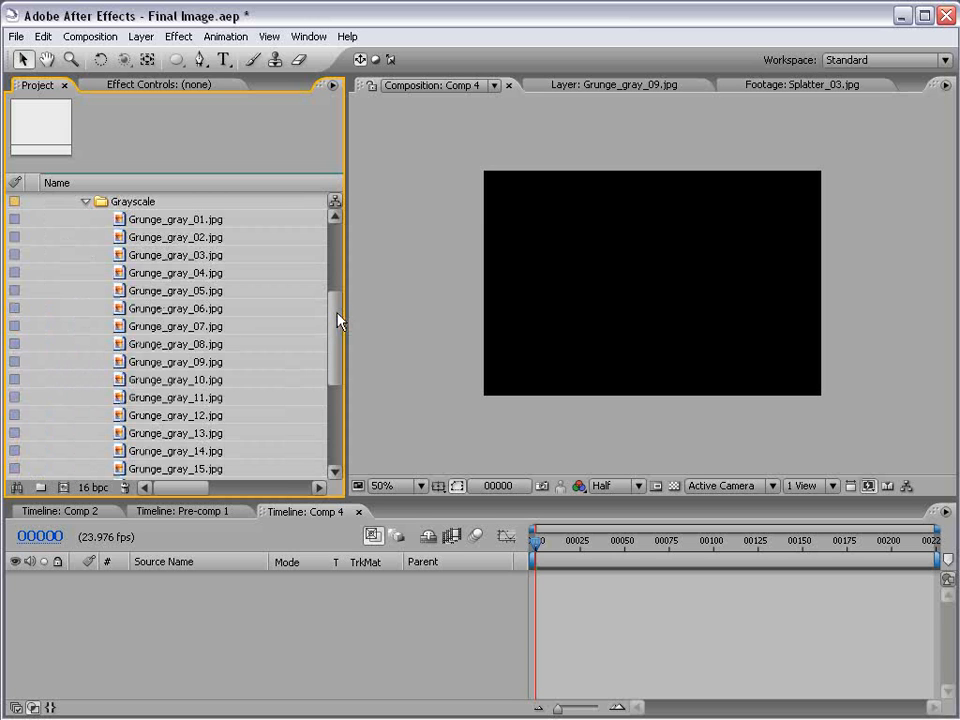
left_click(175, 325)
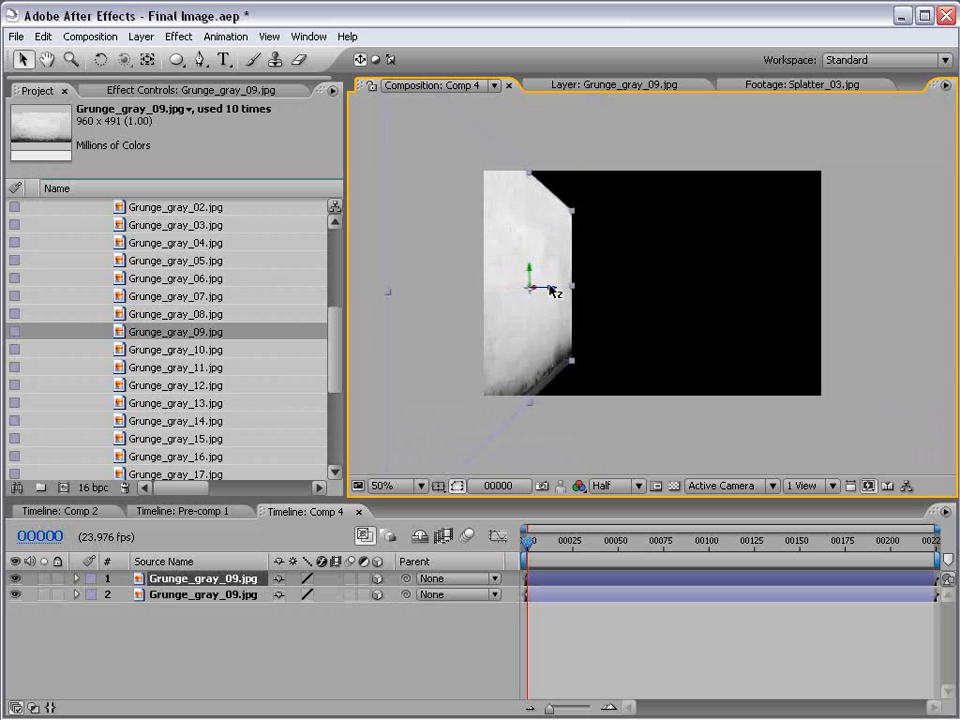
Slide the Grunge_gray_09 wall layer along its depth axis
left_click_drag(530, 285, 805, 290)
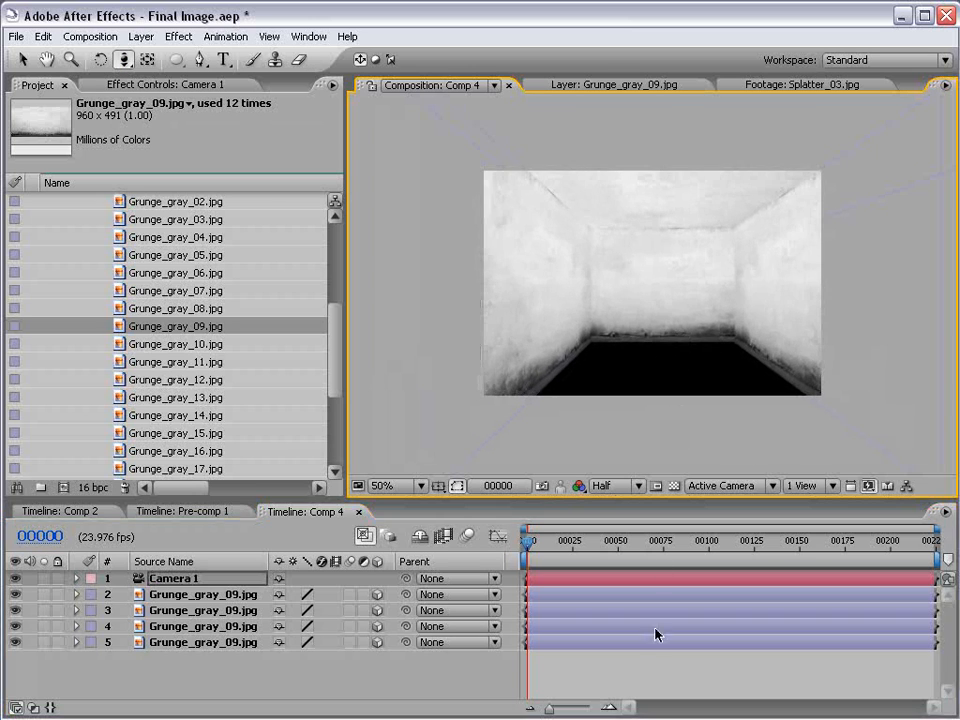
mouse_move(575, 345)
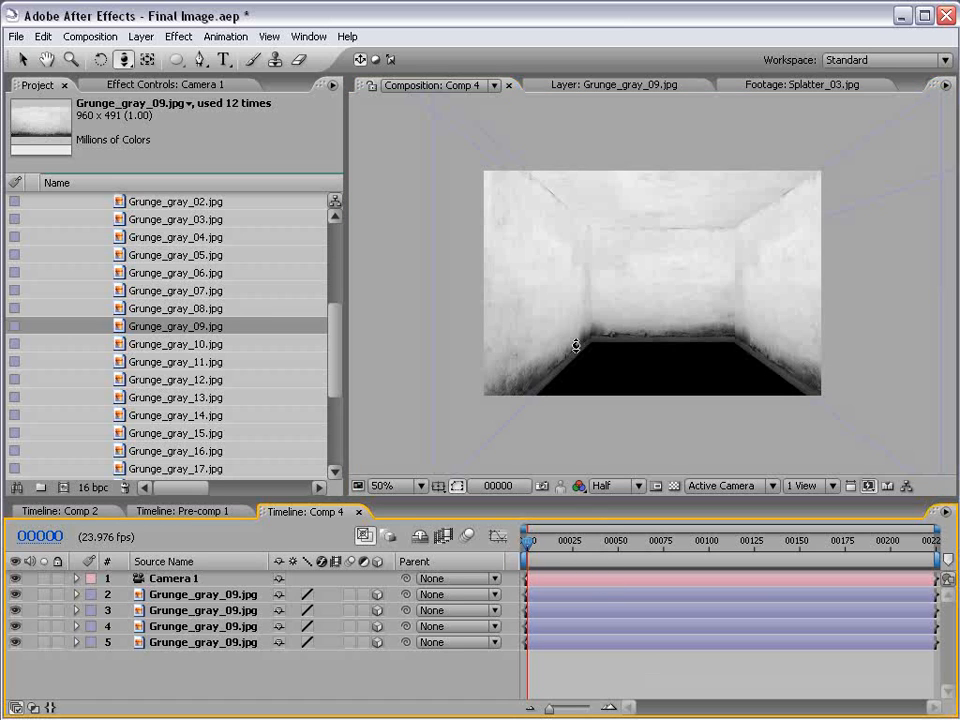
mouse_move(586, 298)
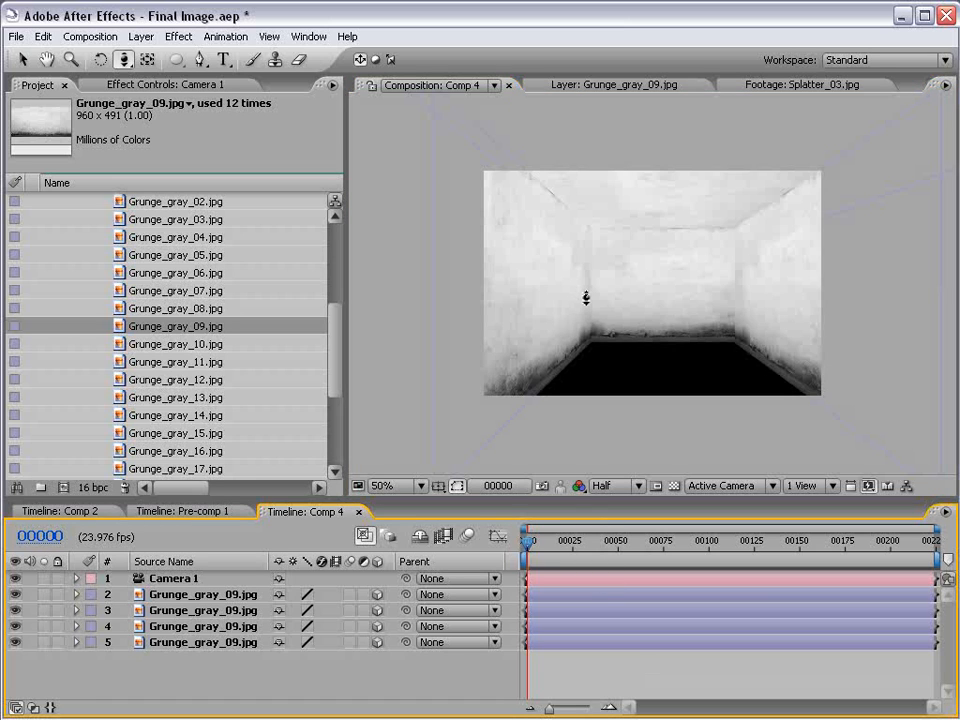
mouse_move(338, 337)
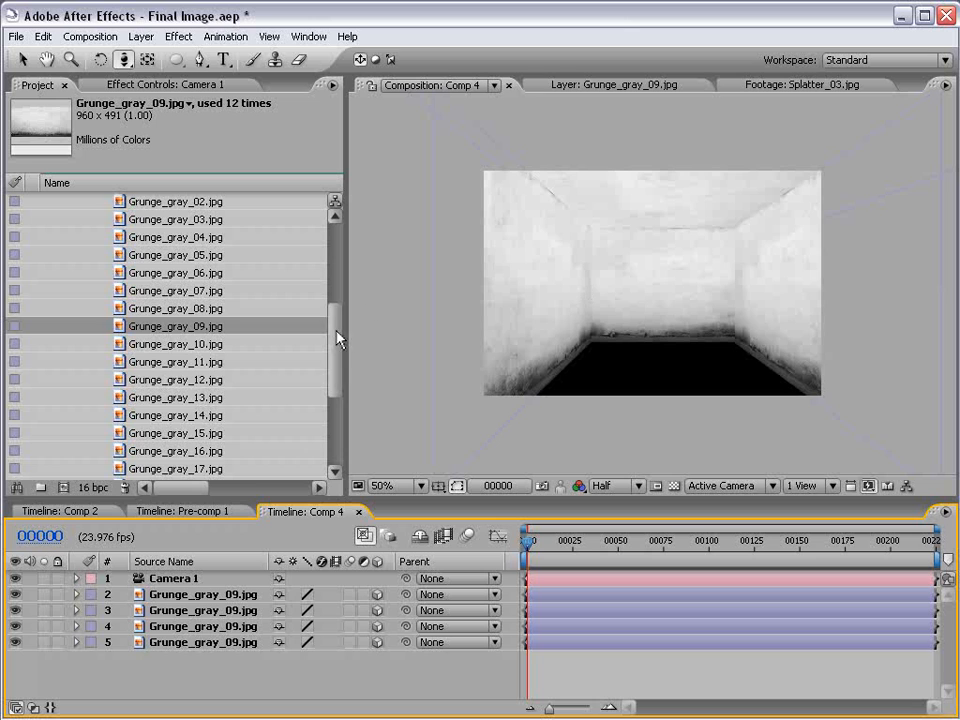
Lower the Grunge_gray_04 floor layer to the bottom of the room
scroll("up", 3)
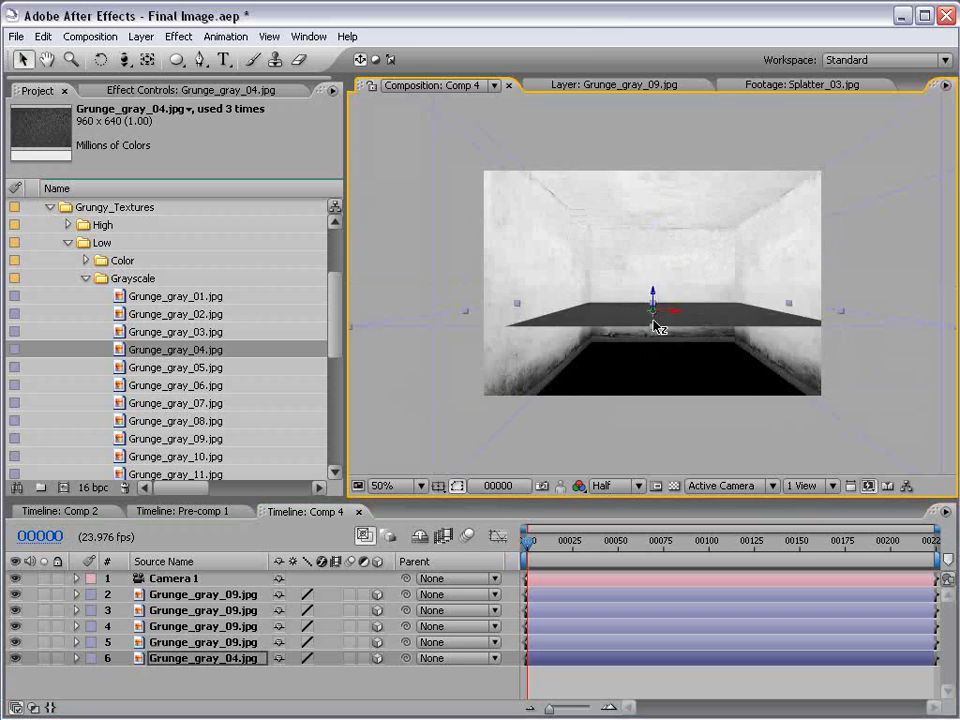
left_click_drag(653, 318, 653, 382)
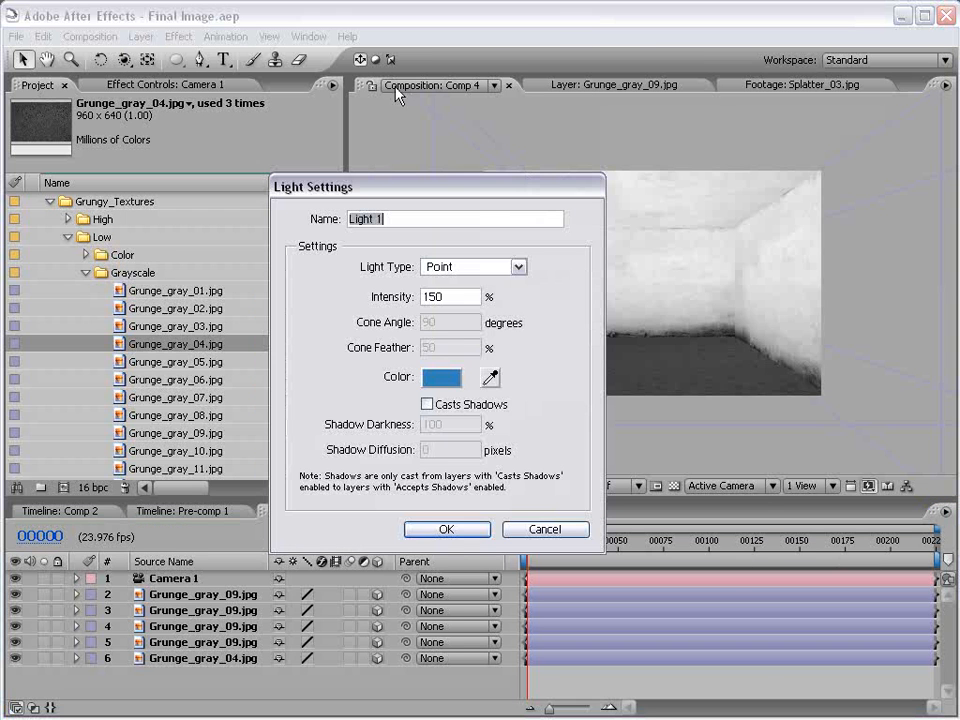
Give the new point light a warm orange colour at 150% intensity
left_click(442, 377)
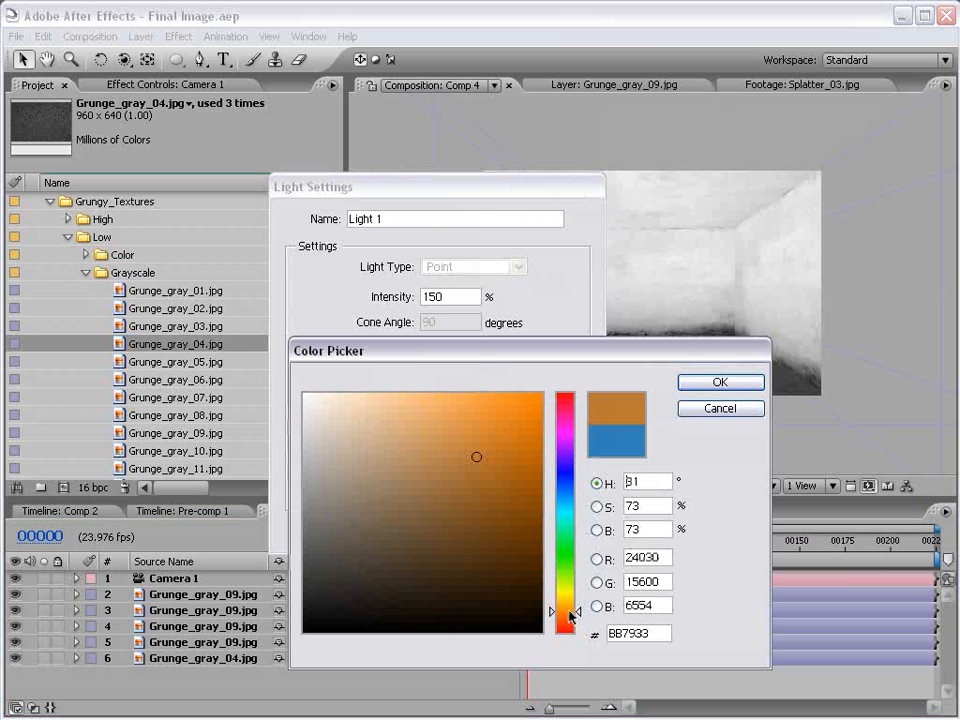
left_click_drag(477, 456, 463, 444)
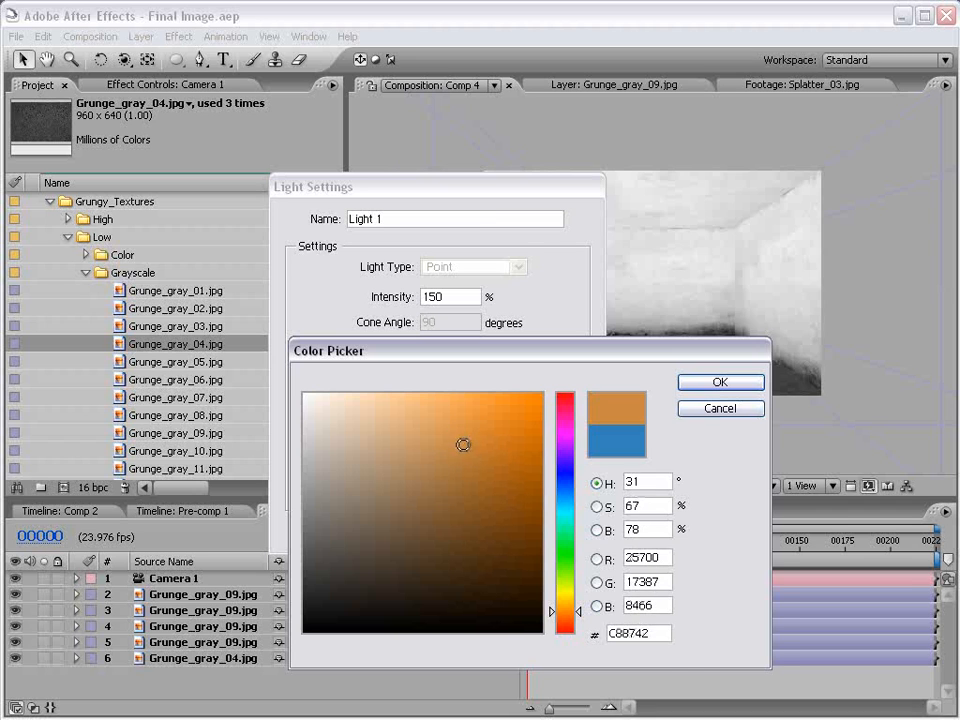
left_click(720, 382)
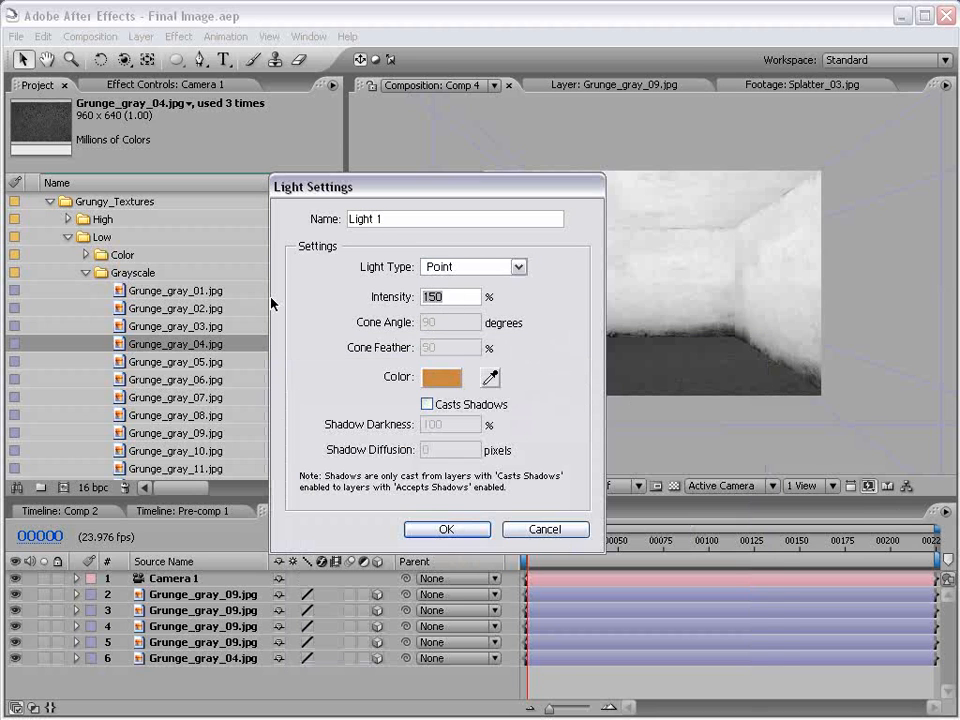
left_click(447, 529)
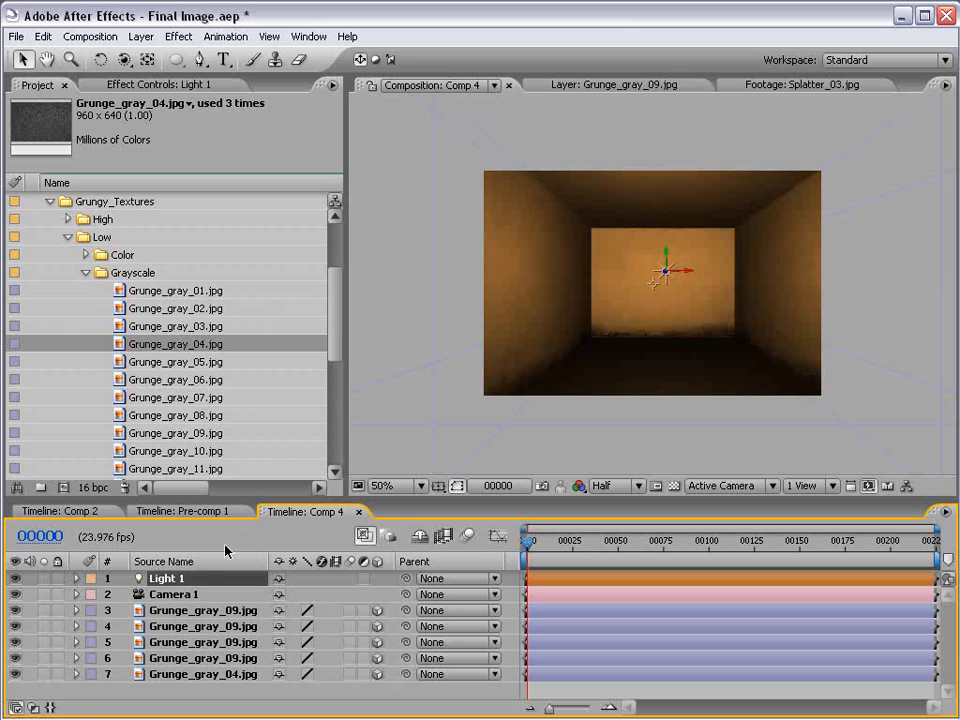
Raise Light 1 to 192% and add a contrast Curves effect to Grunge_gray_04
left_click(76, 578)
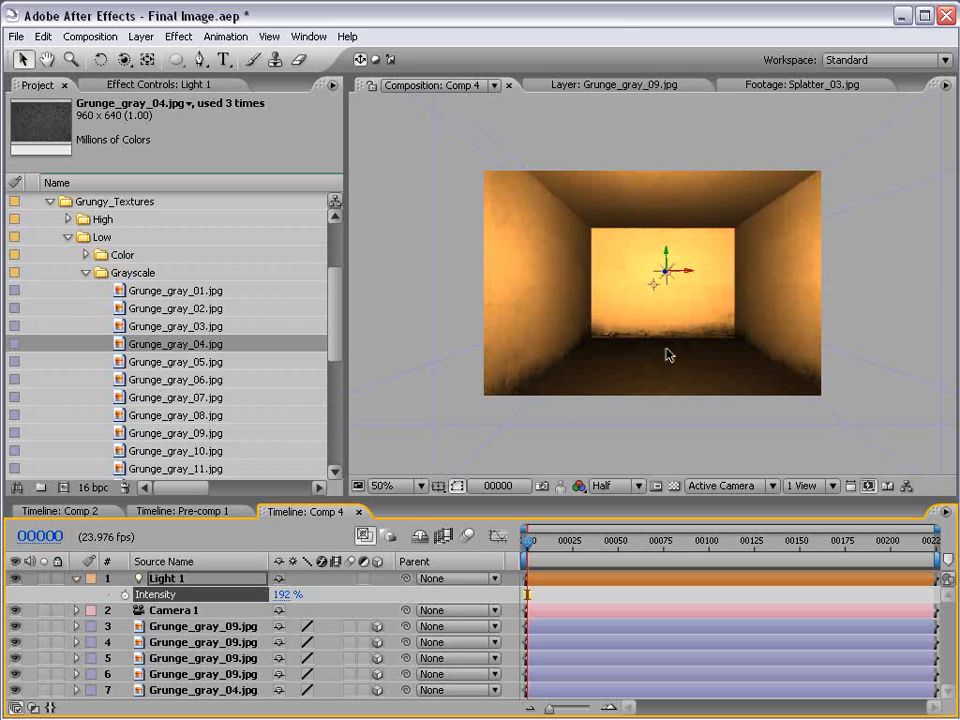
mouse_move(666, 304)
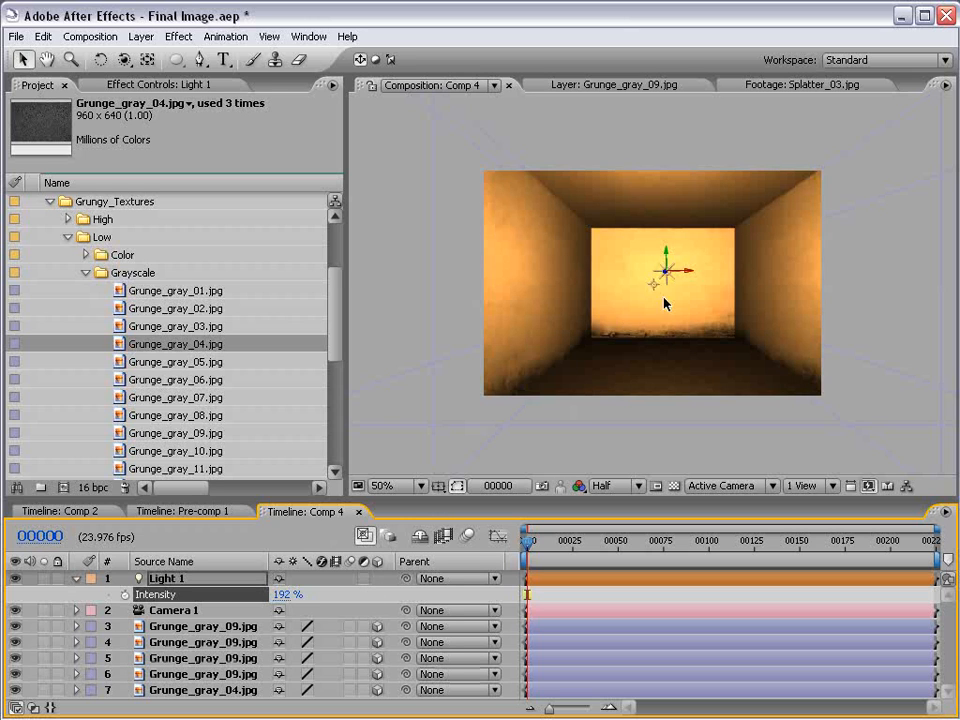
left_click(178, 36)
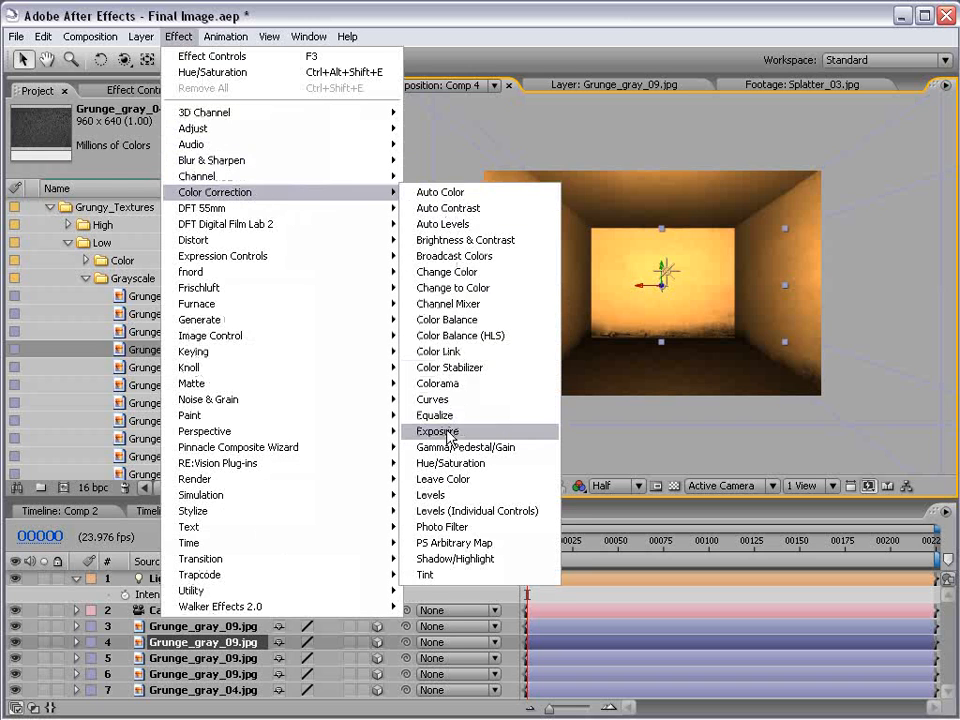
left_click(437, 431)
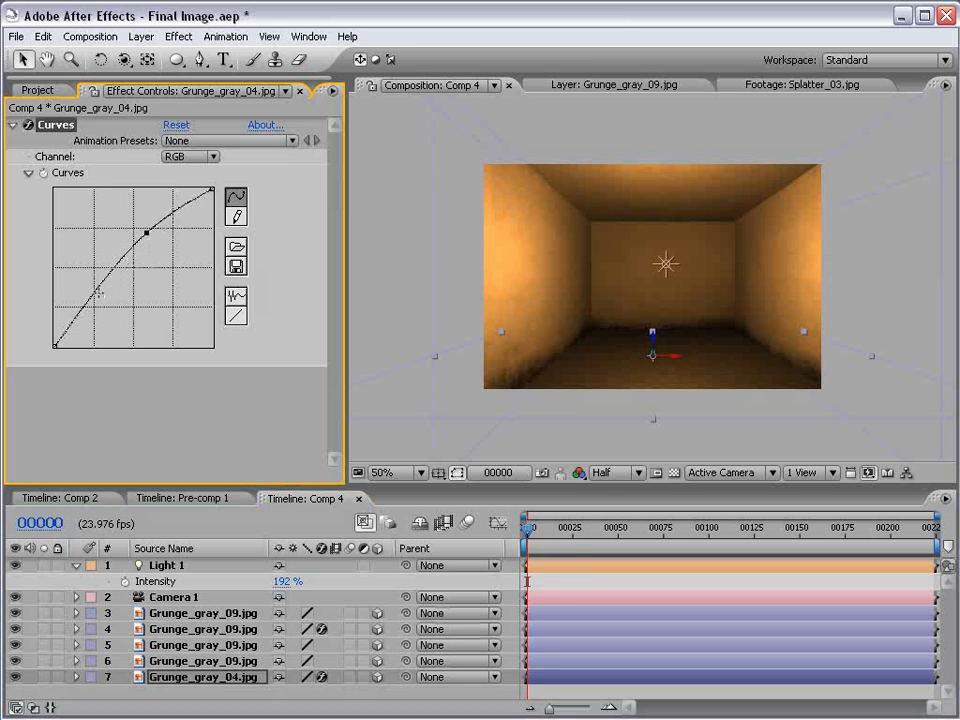
left_click(612, 472)
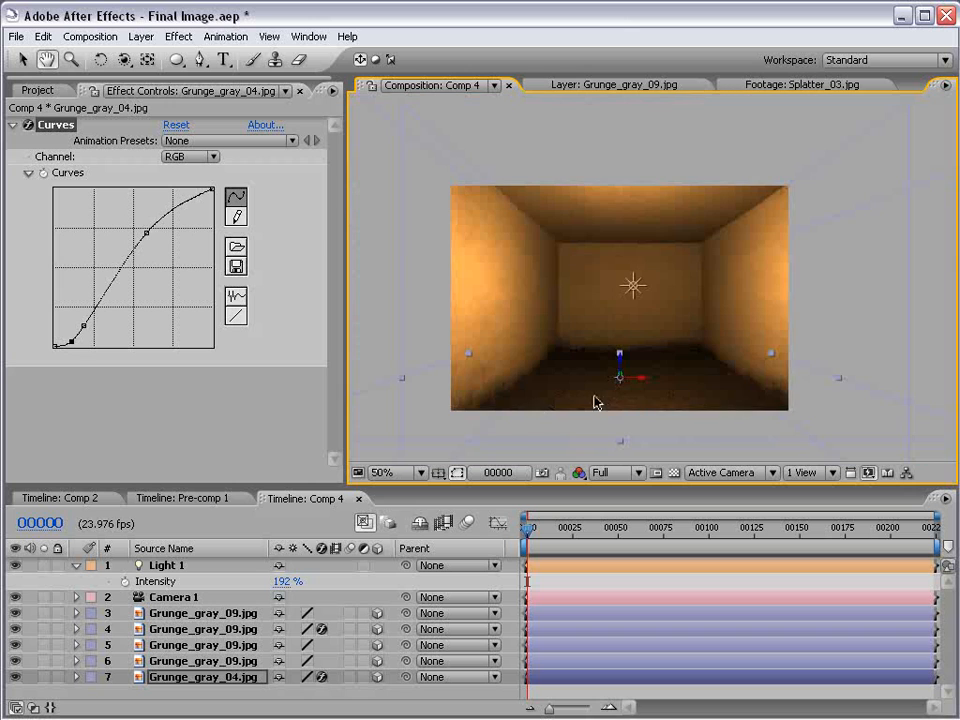
Adjust Light 1's orange colour
left_click(78, 565)
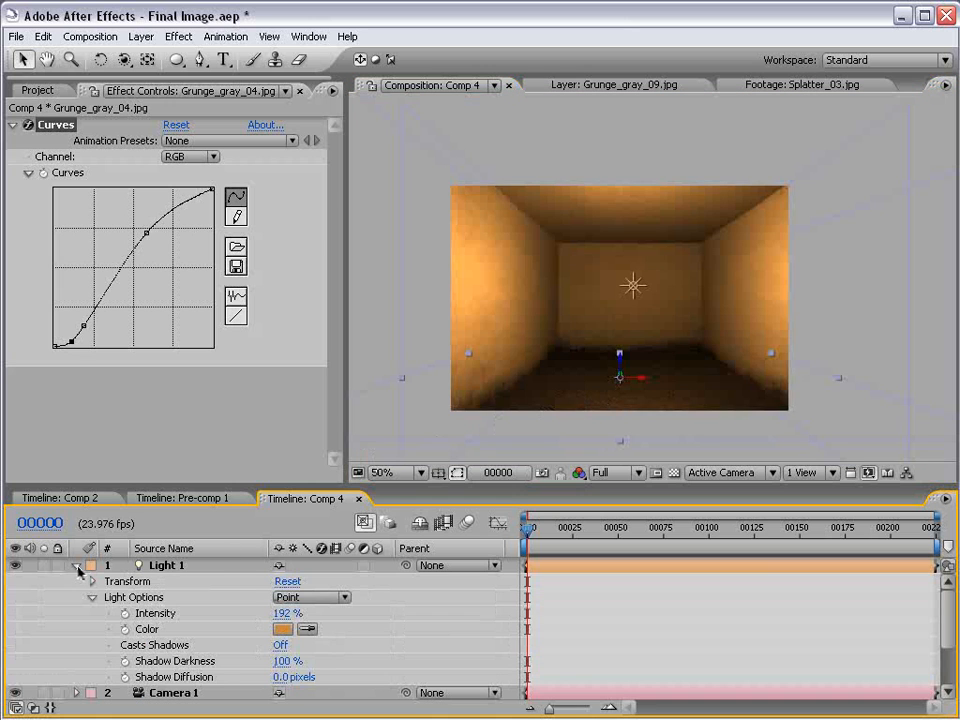
left_click(282, 628)
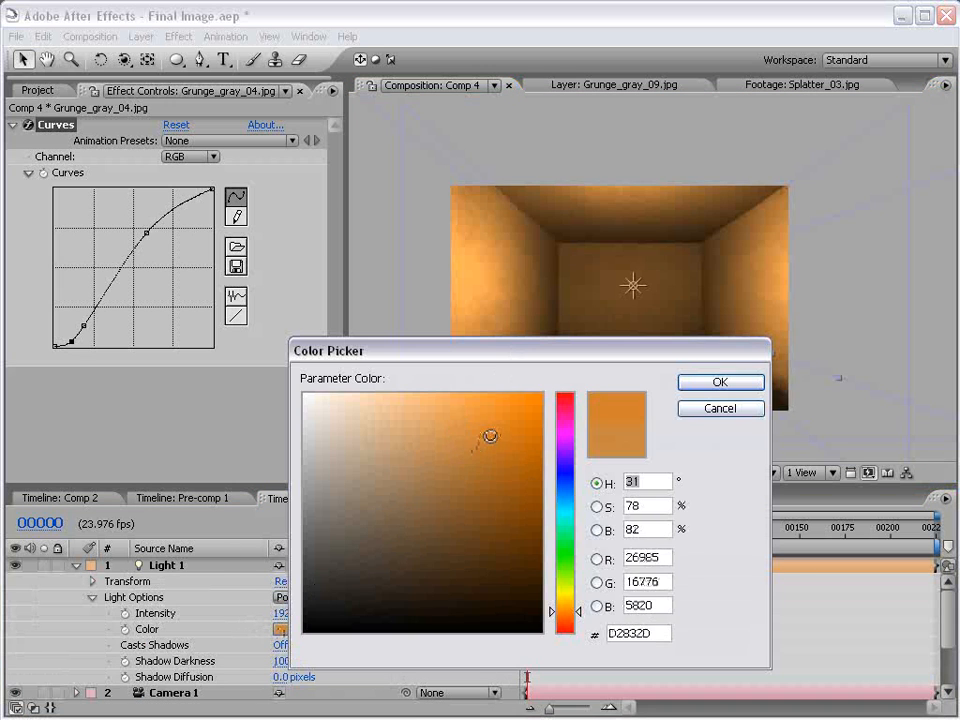
left_click(719, 382)
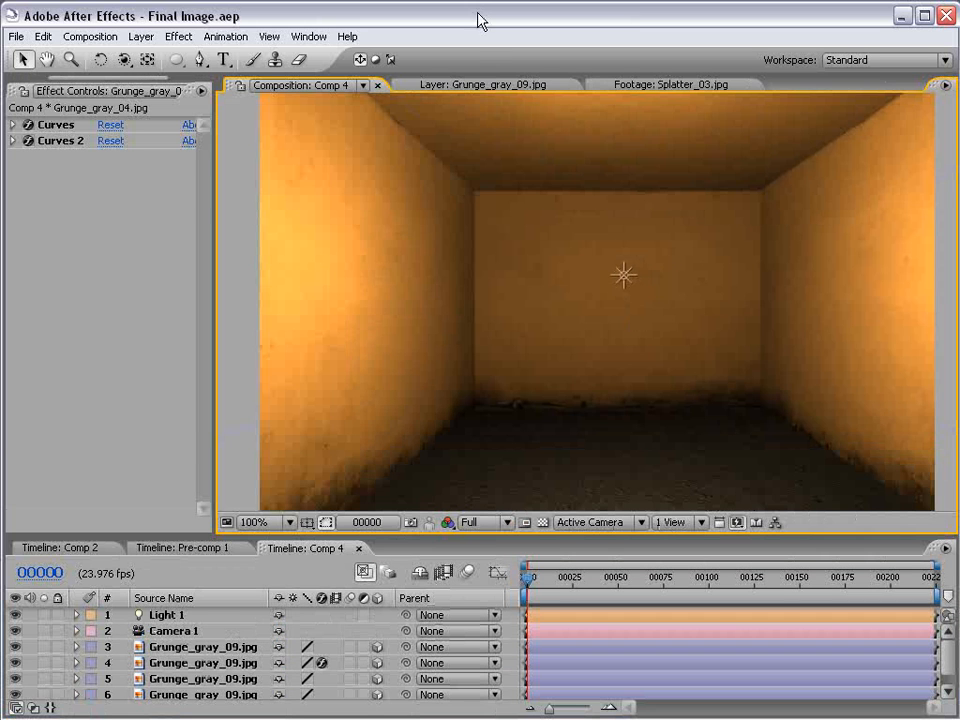
mouse_move(407, 172)
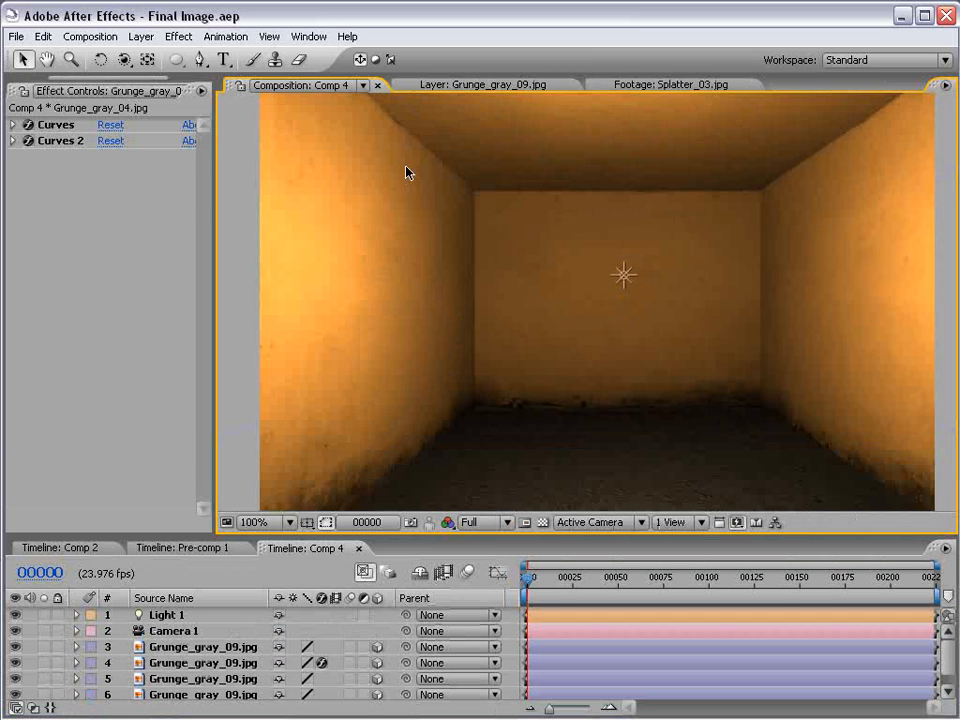
Add a white solid and apply CC Particle World to it
left_click(140, 36)
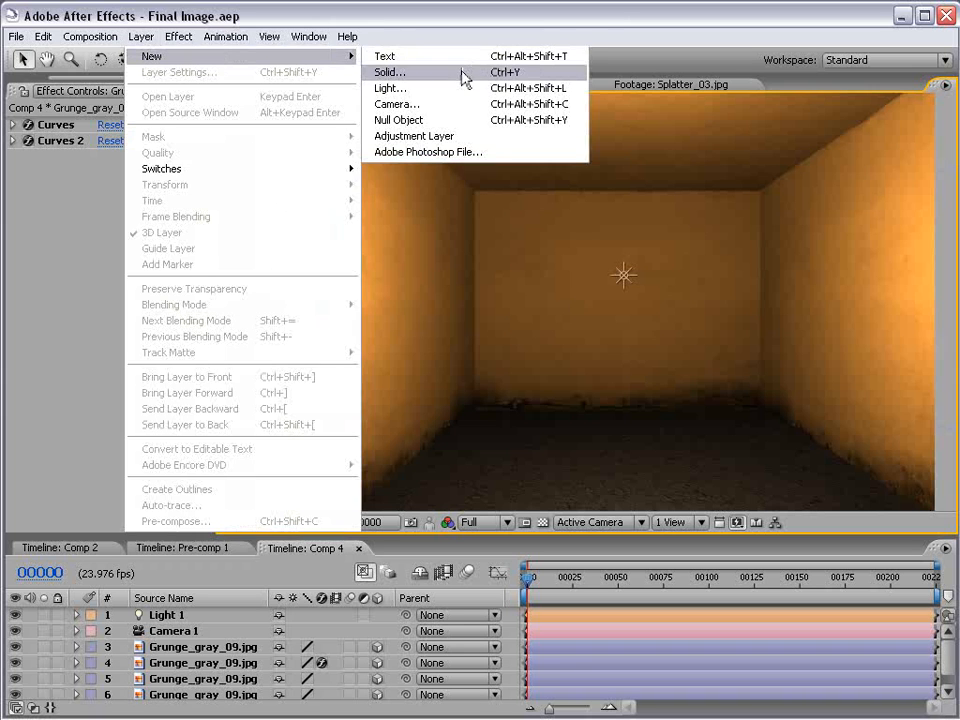
left_click(389, 72)
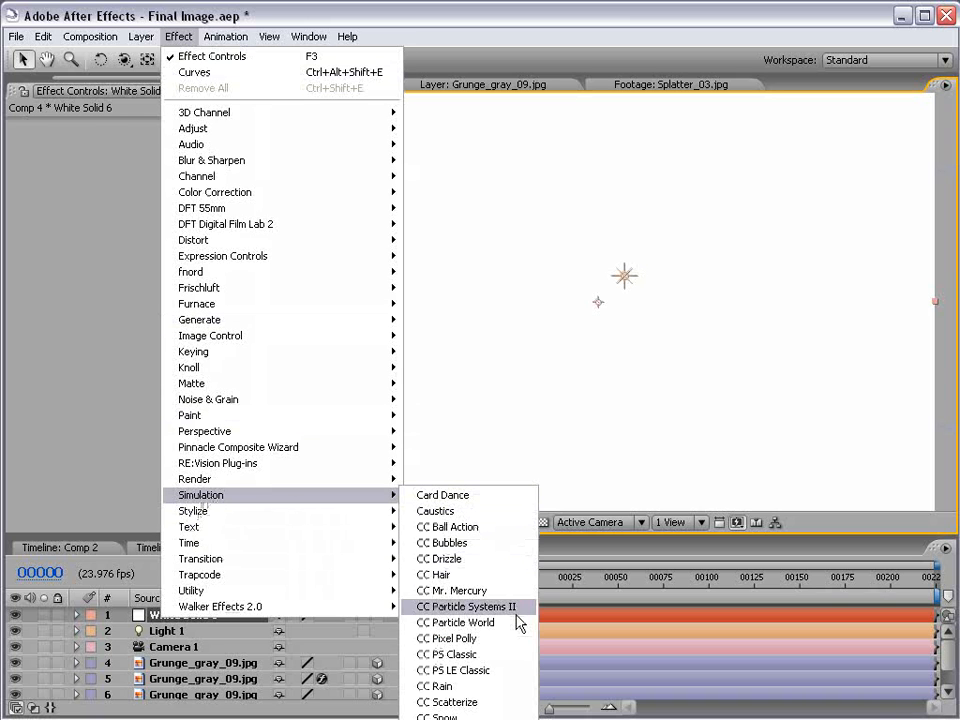
left_click(466, 606)
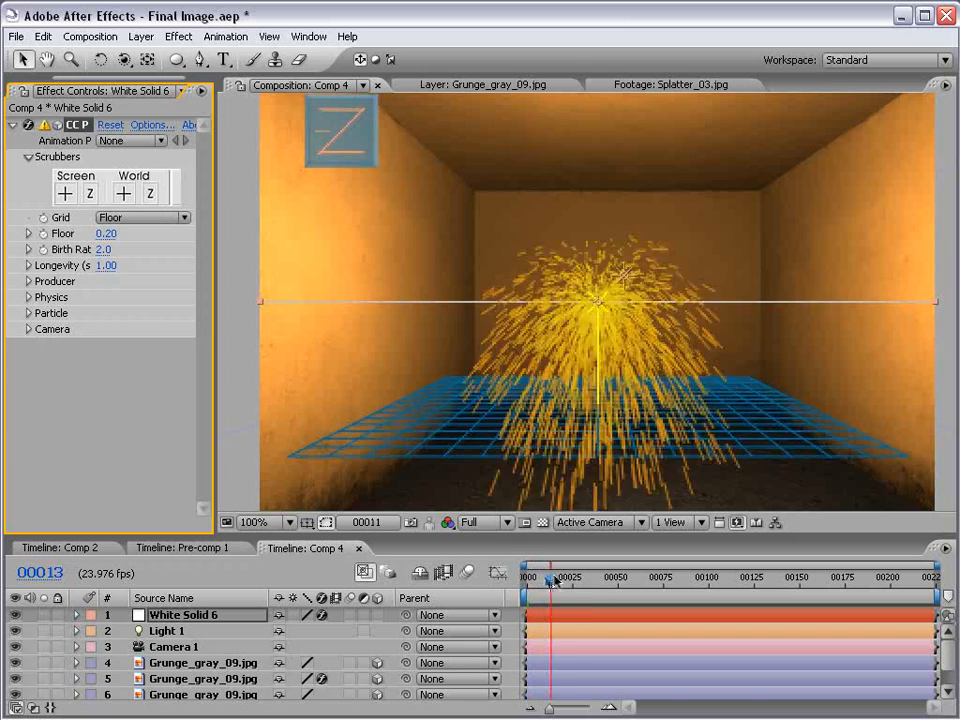
left_click_drag(548, 580, 575, 580)
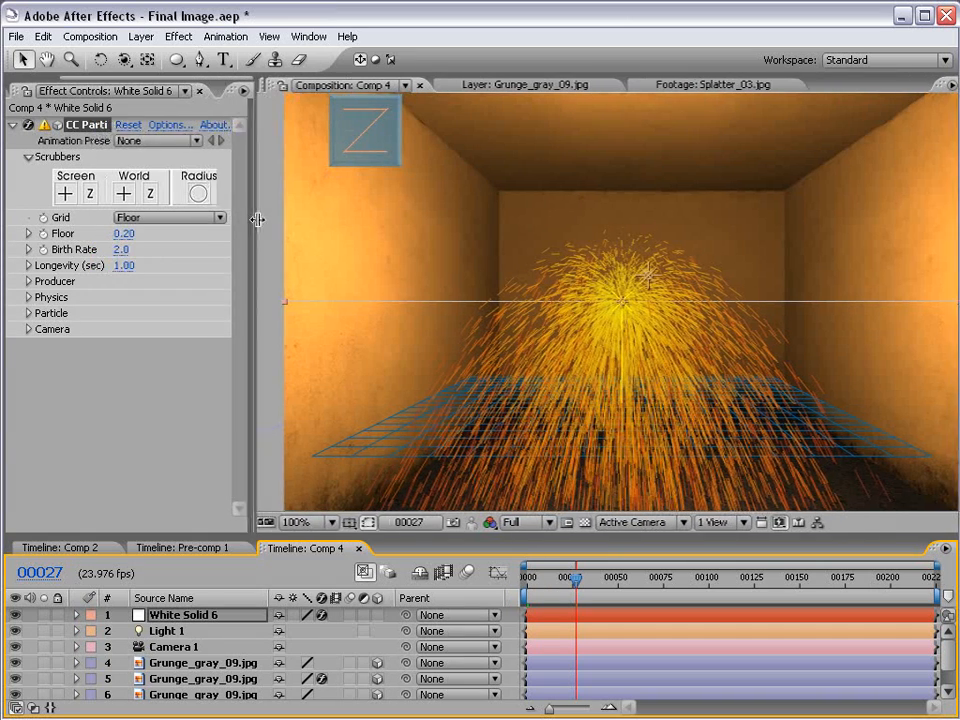
Turn the particle grid off and set Physics Velocity and Gravity to 0
left_click(210, 217)
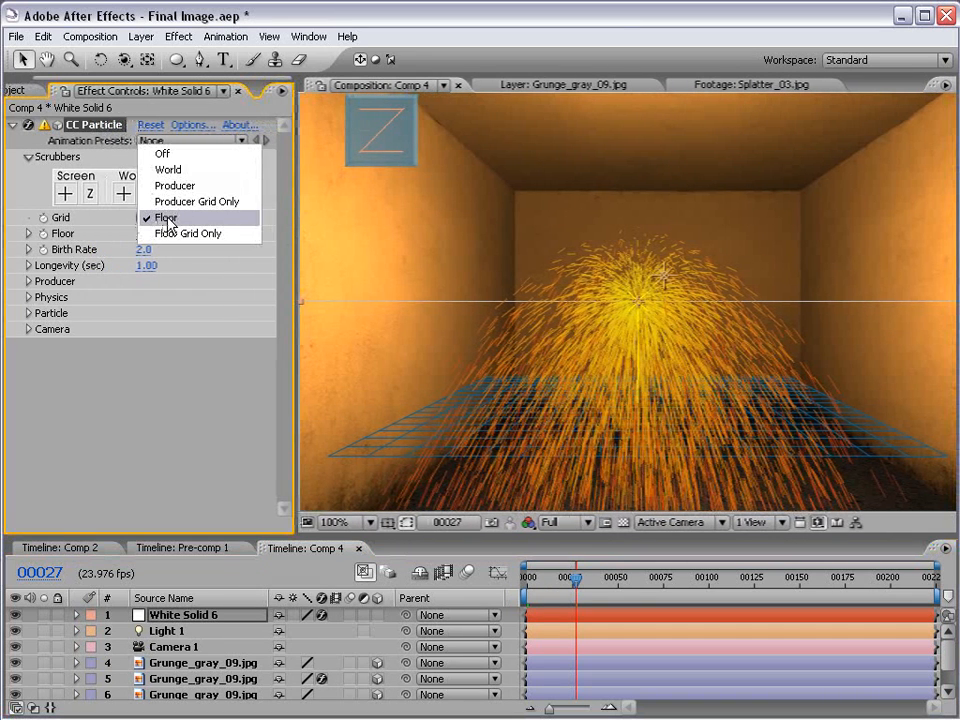
left_click(163, 153)
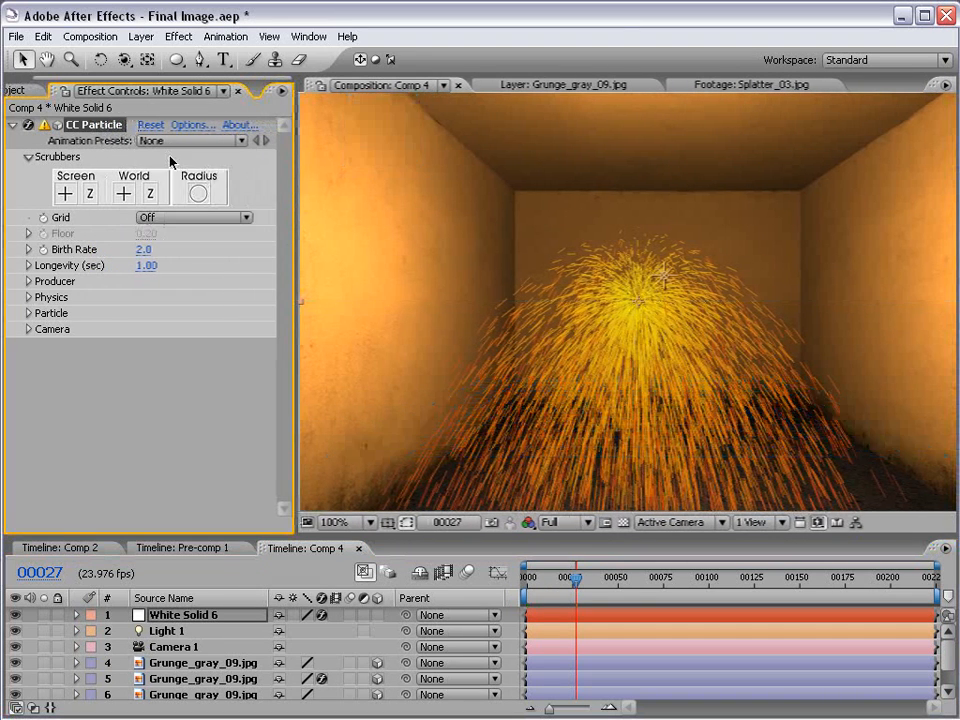
left_click_drag(576, 580, 612, 580)
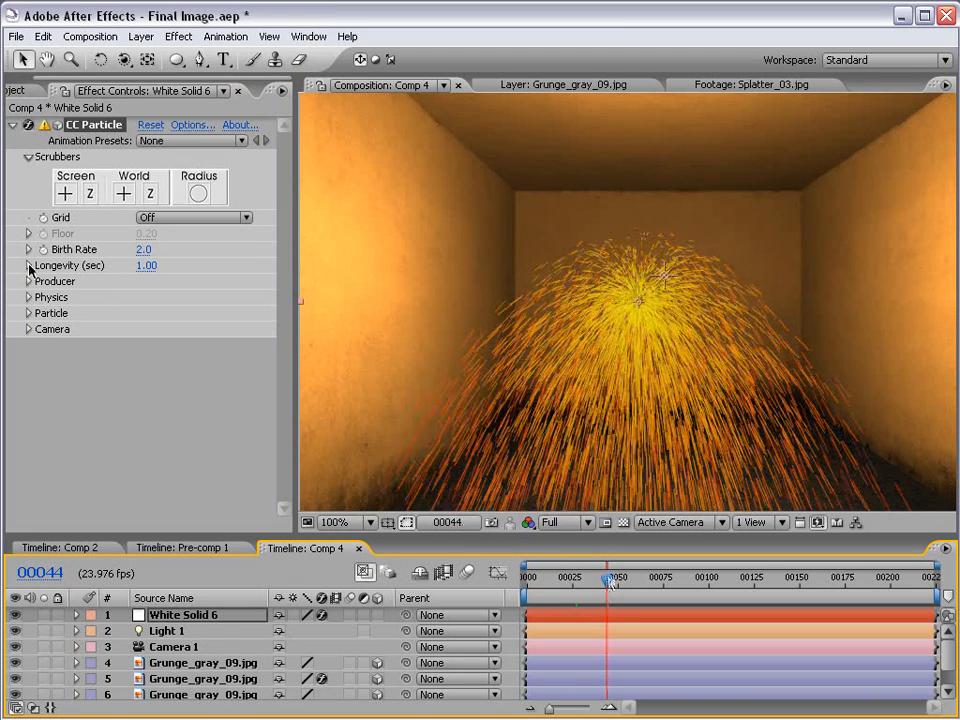
left_click(28, 281)
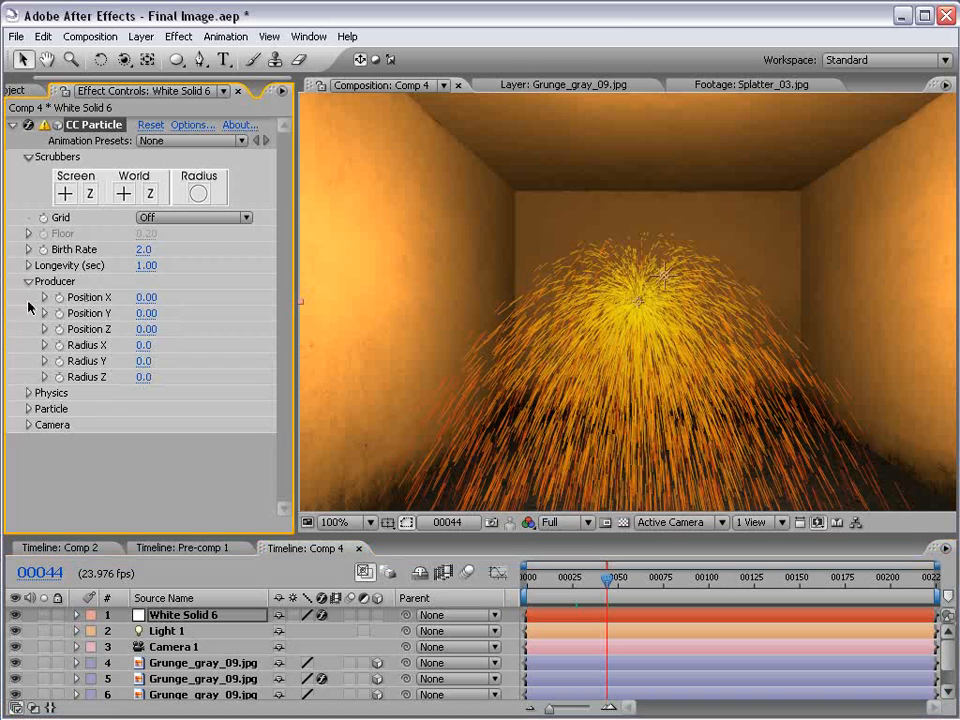
left_click(28, 392)
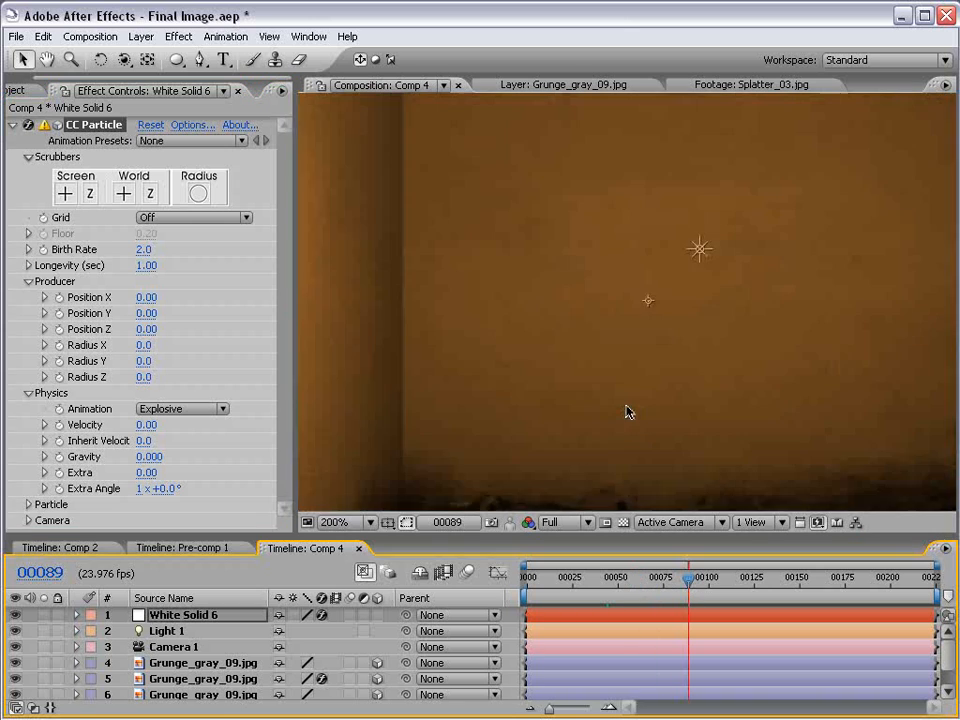
left_click(335, 521)
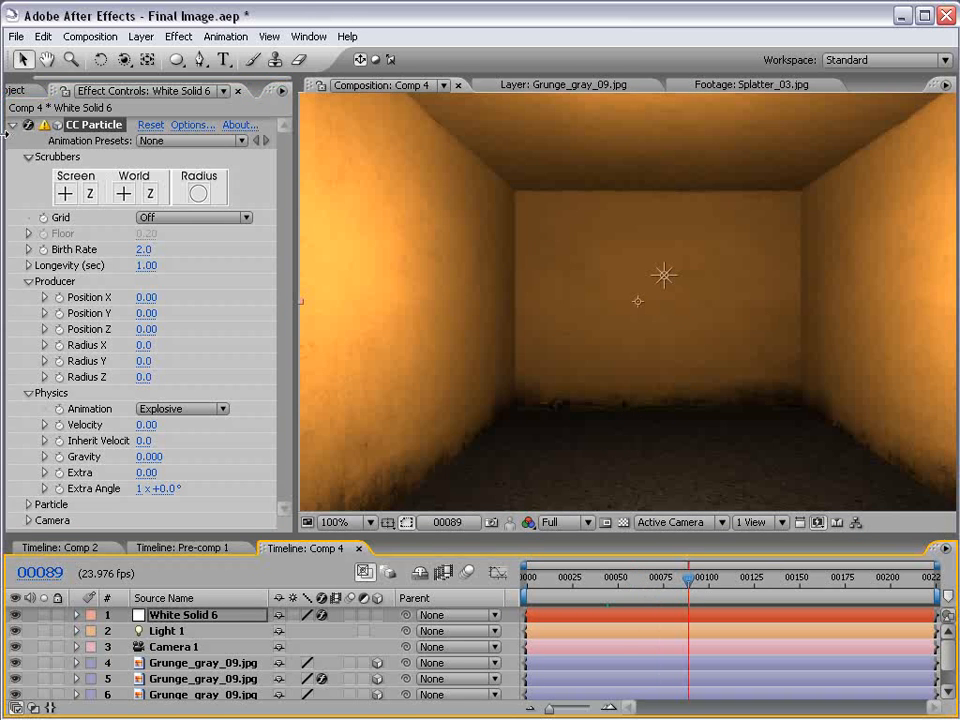
Create Null 5 and keyframe White Solid 6's Producer Position
left_click(141, 36)
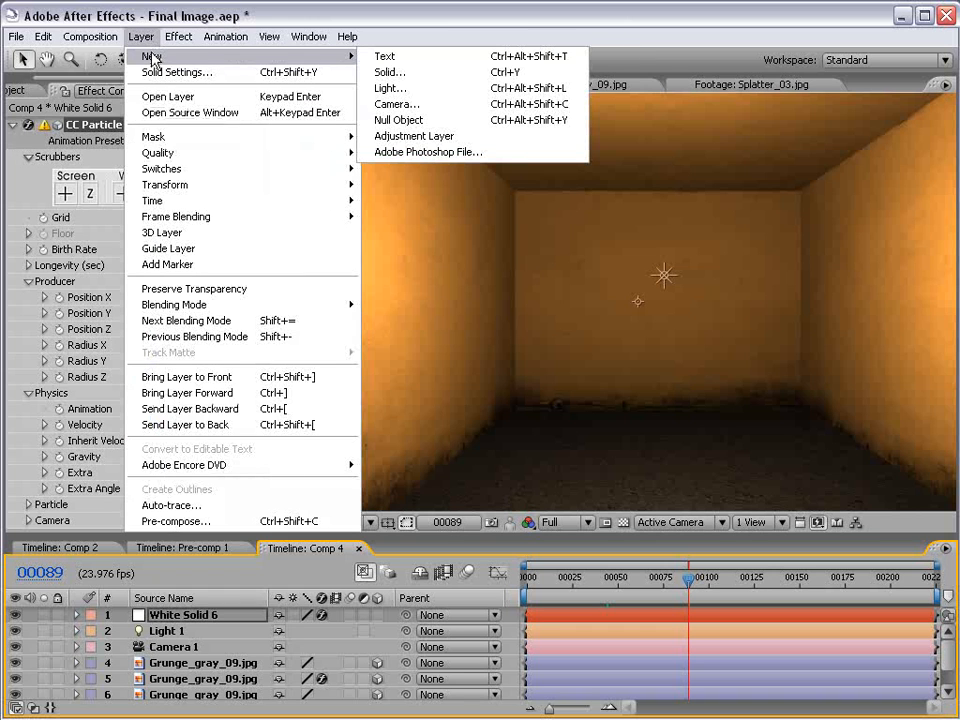
left_click(398, 120)
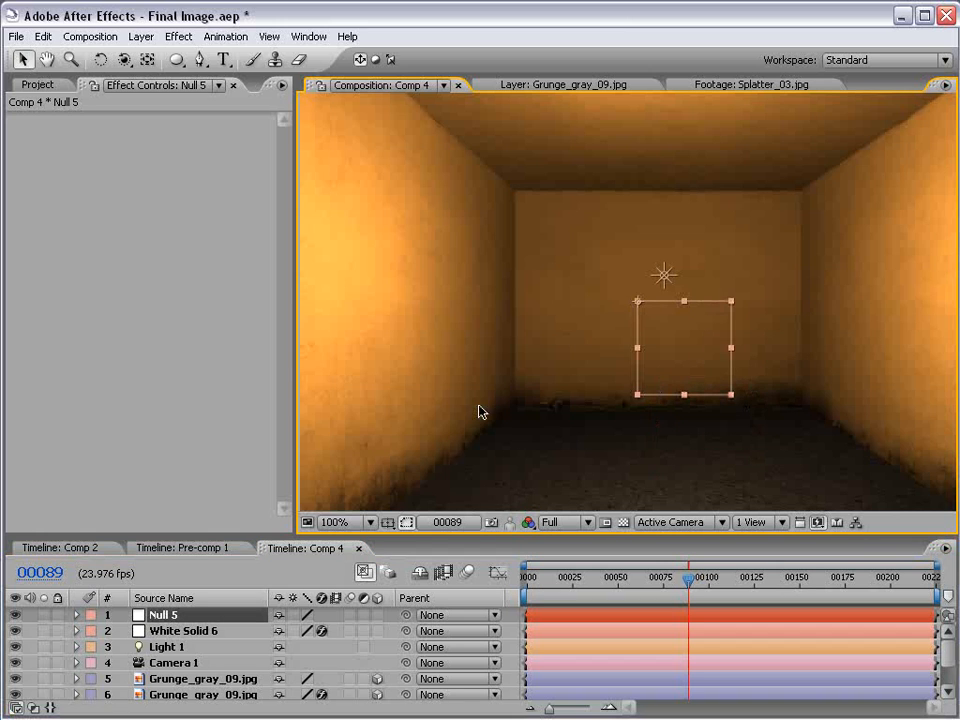
mouse_move(398, 496)
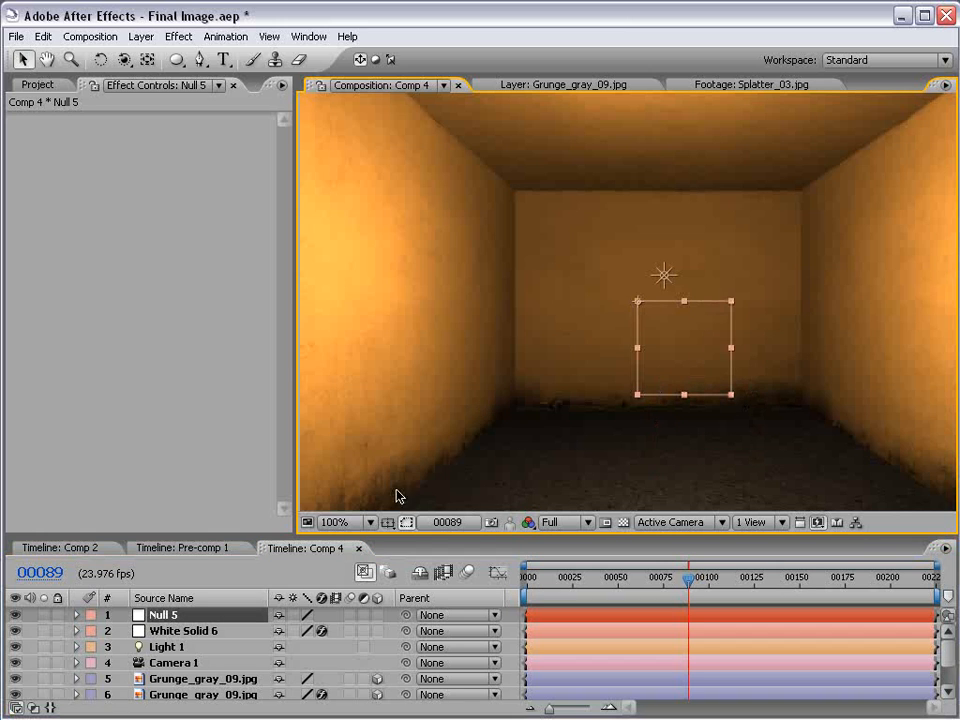
left_click(183, 630)
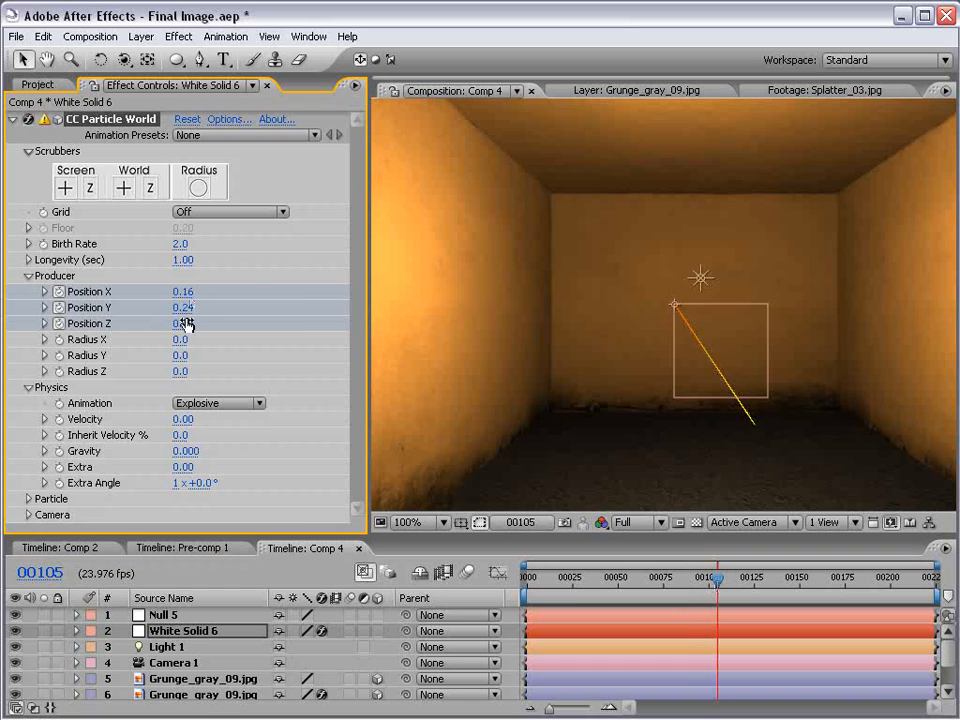
Adjust the producer position, set Particle Type to Lens Convex, and preview the trail
left_click_drag(183, 323, 183, 323)
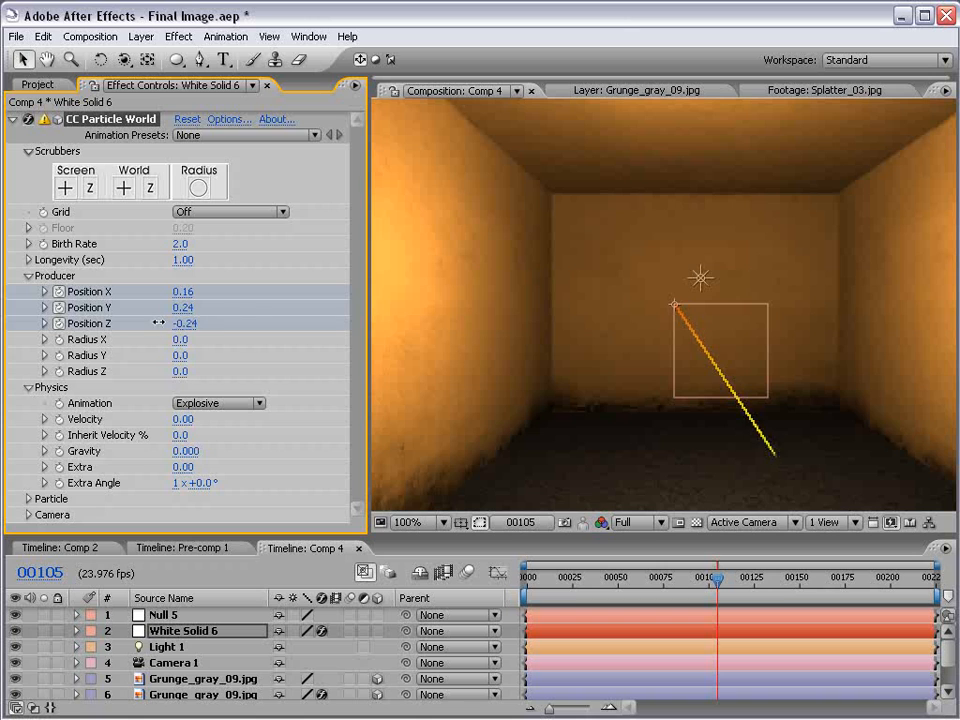
left_click_drag(718, 580, 675, 580)
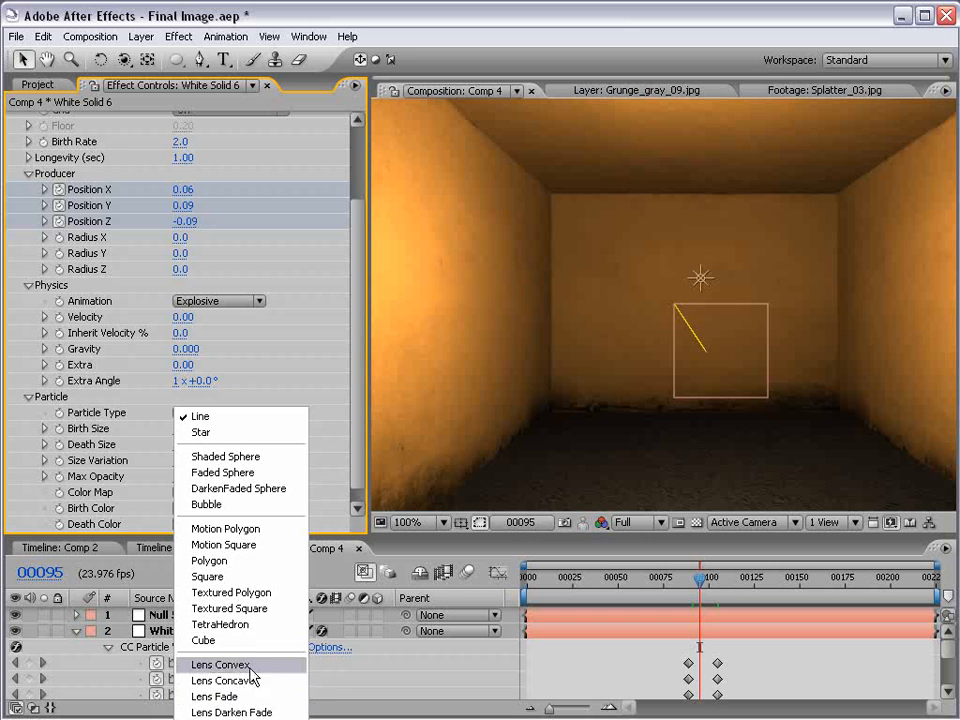
left_click(221, 665)
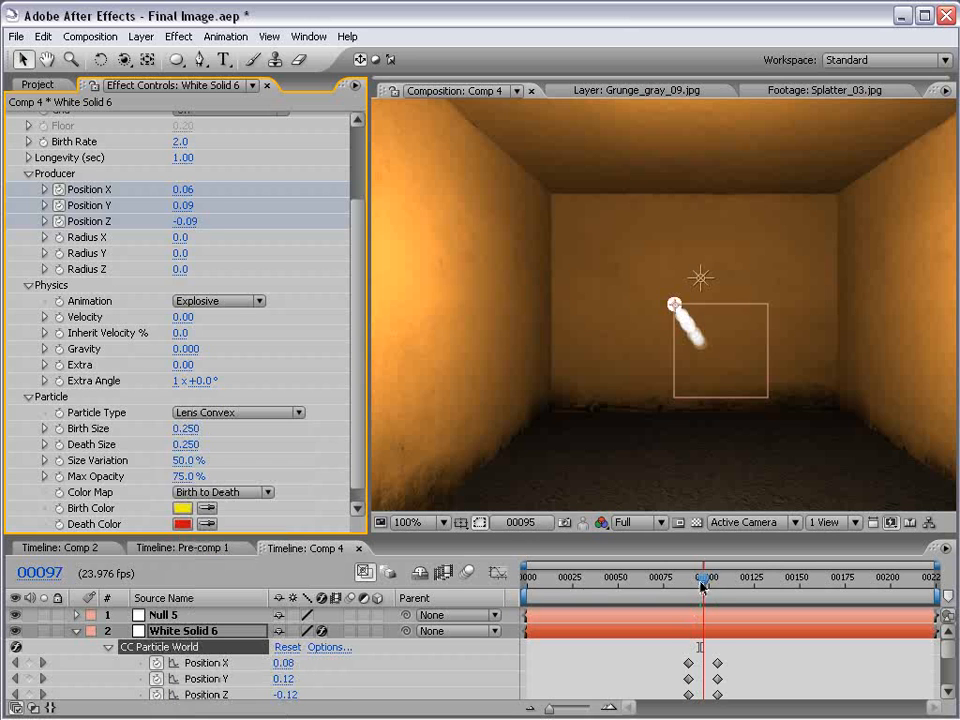
left_click_drag(703, 585, 710, 585)
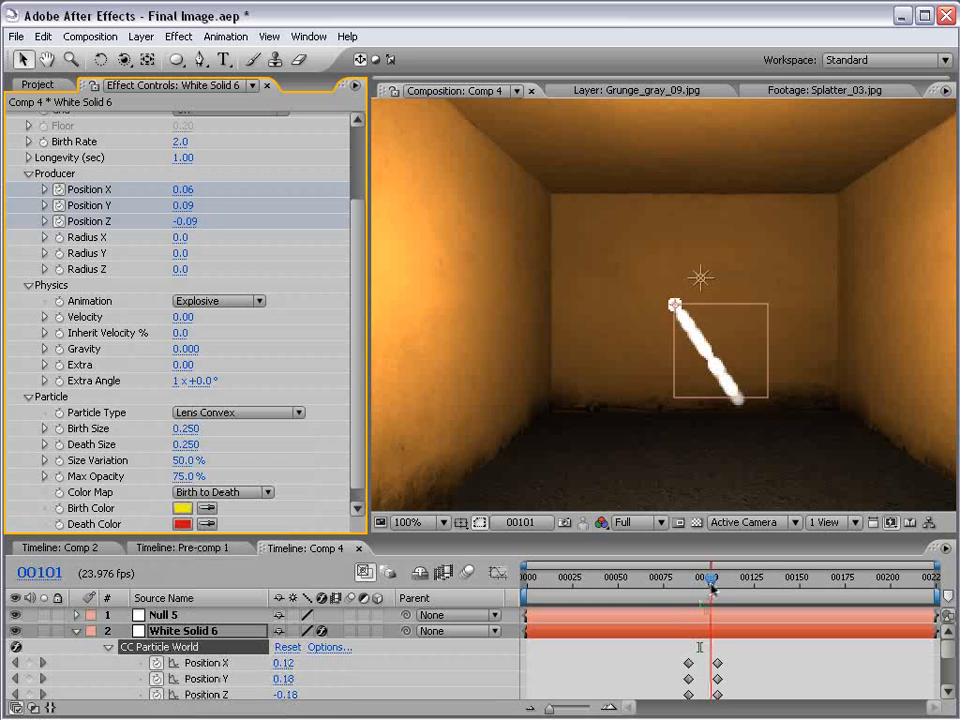
left_click_drag(711, 579, 704, 579)
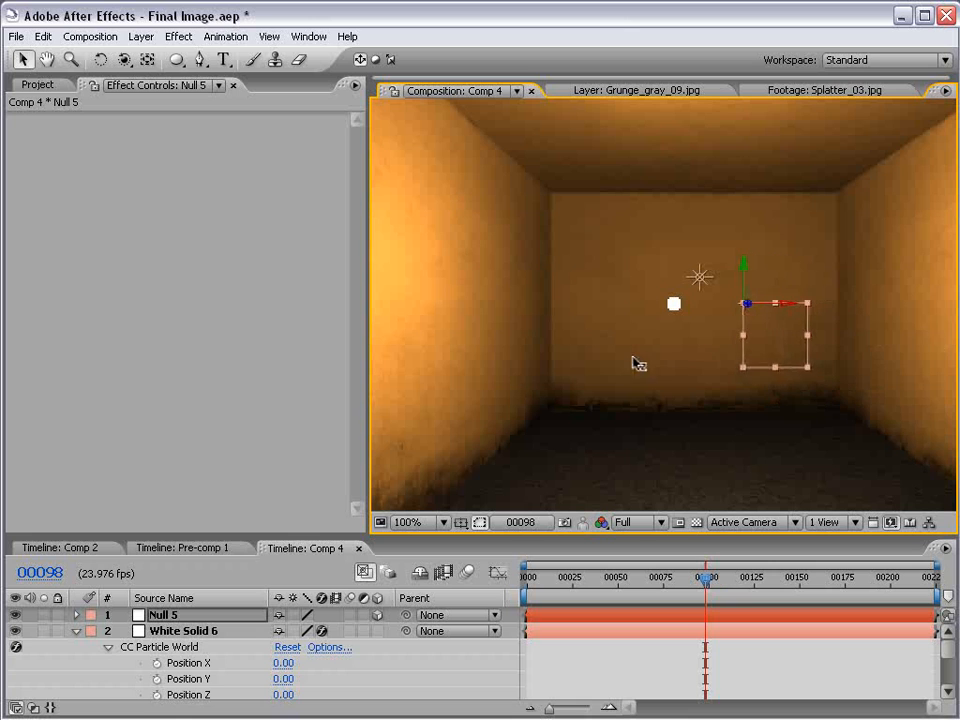
Select White Solid 6 and reveal Null 5's Position and the emitter's Position X/Y/Z
left_click(183, 630)
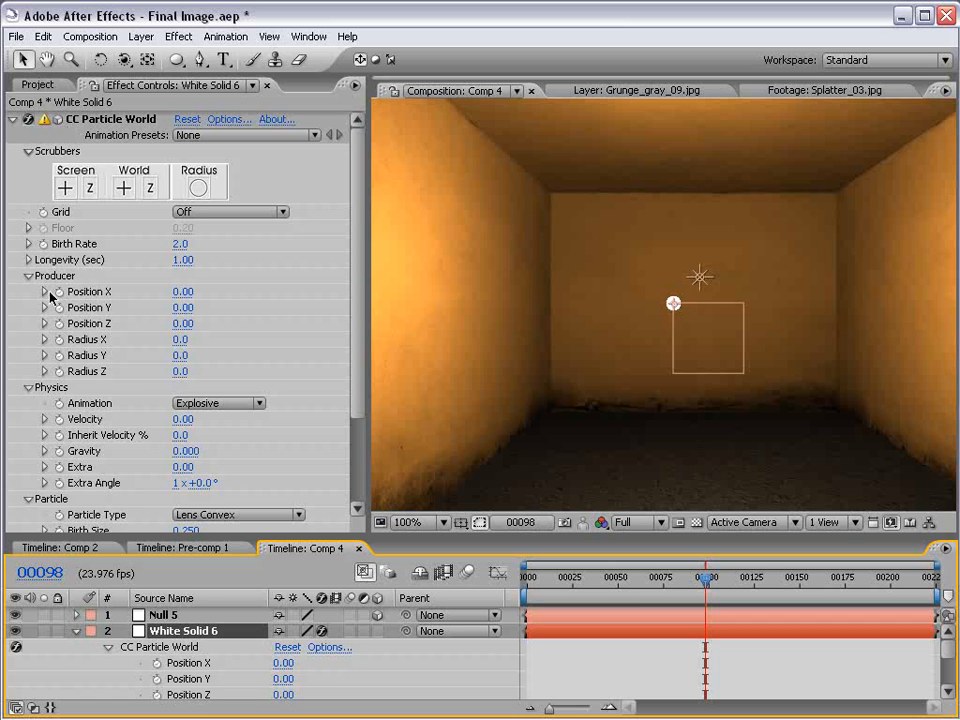
mouse_move(183, 297)
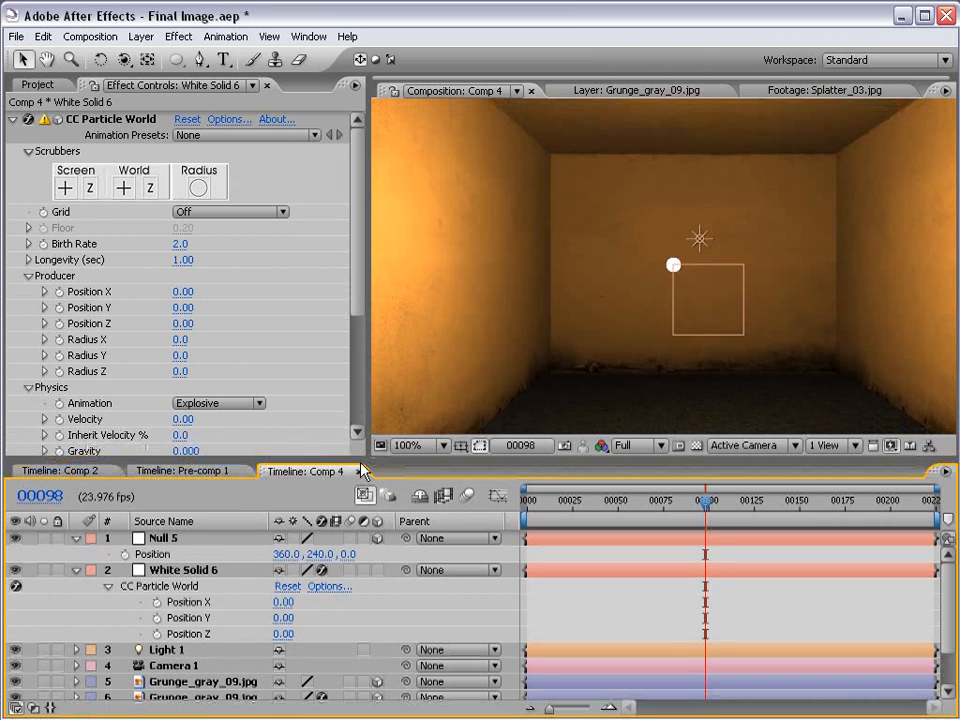
left_click(185, 569)
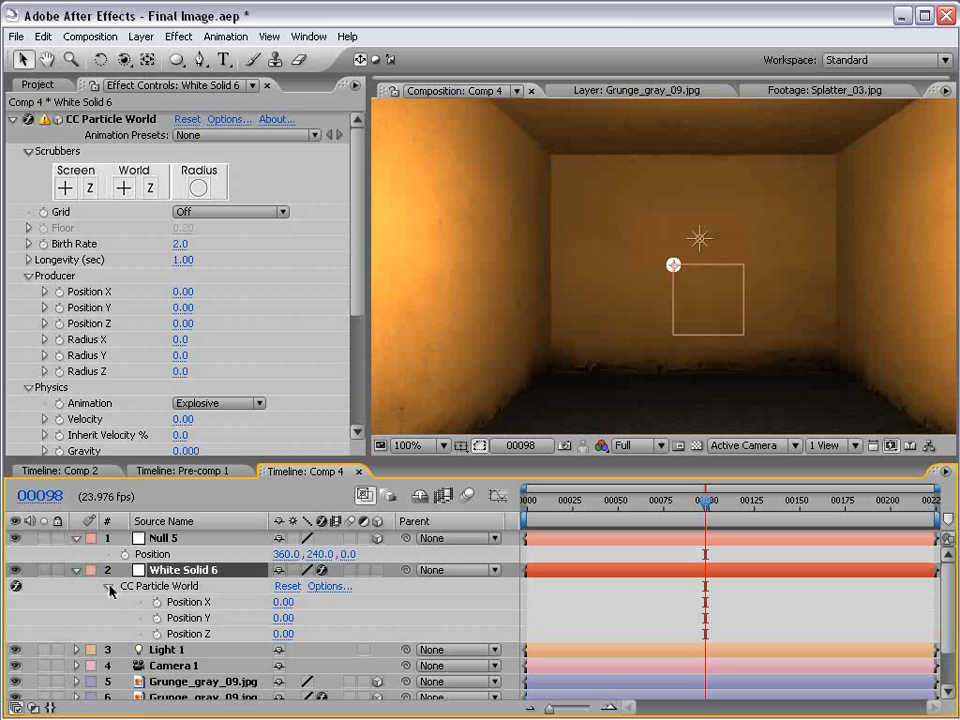
left_click(162, 537)
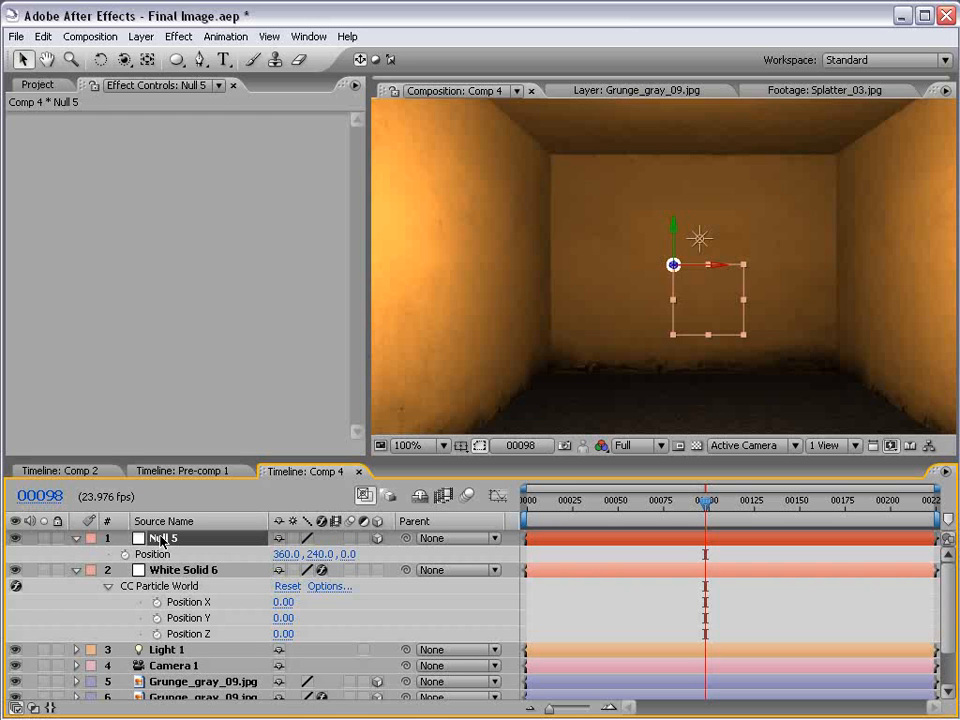
Write emitter Position X/Y/Z expressions from Null 5's position, offset by thisComp.width/2 and height
left_click(188, 601)
type("thisComp.layer(\"Null 5\").transform.position[0")
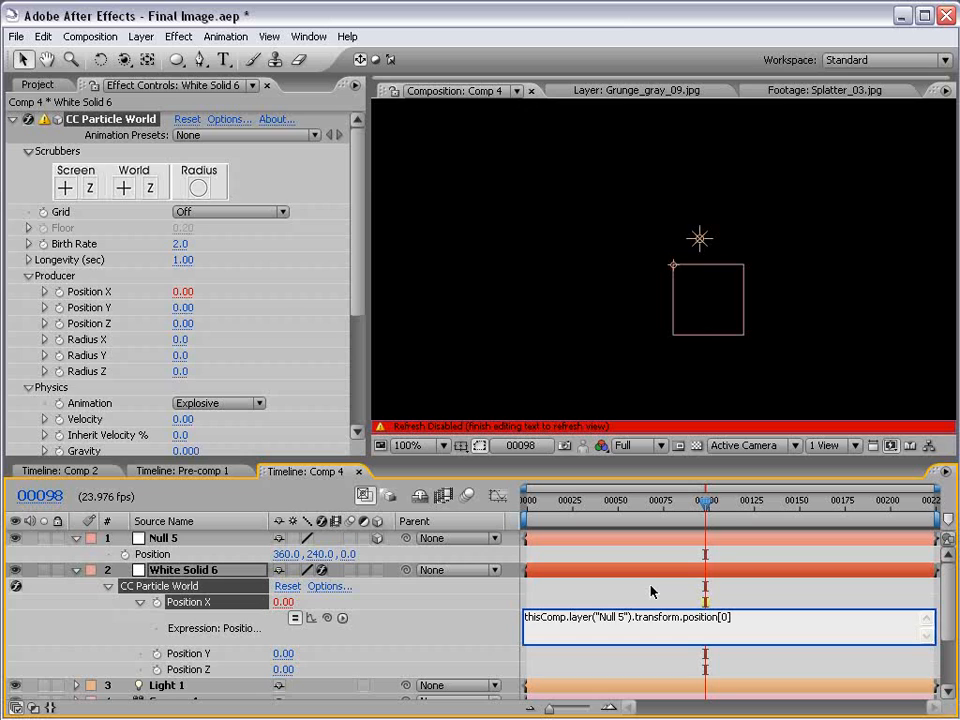
type("x=")
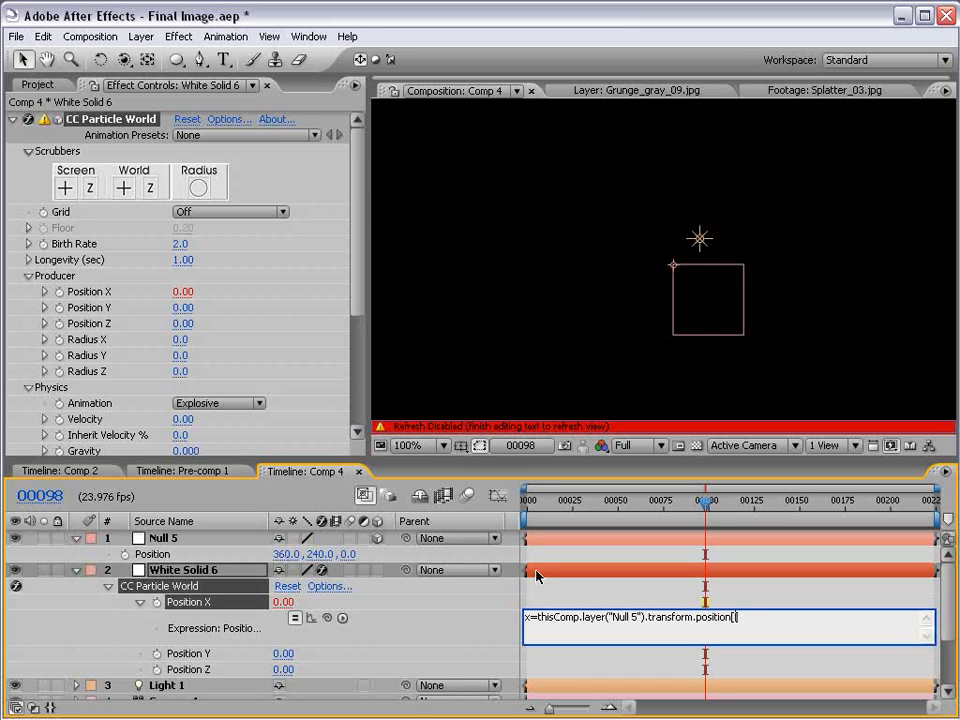
type("2]")
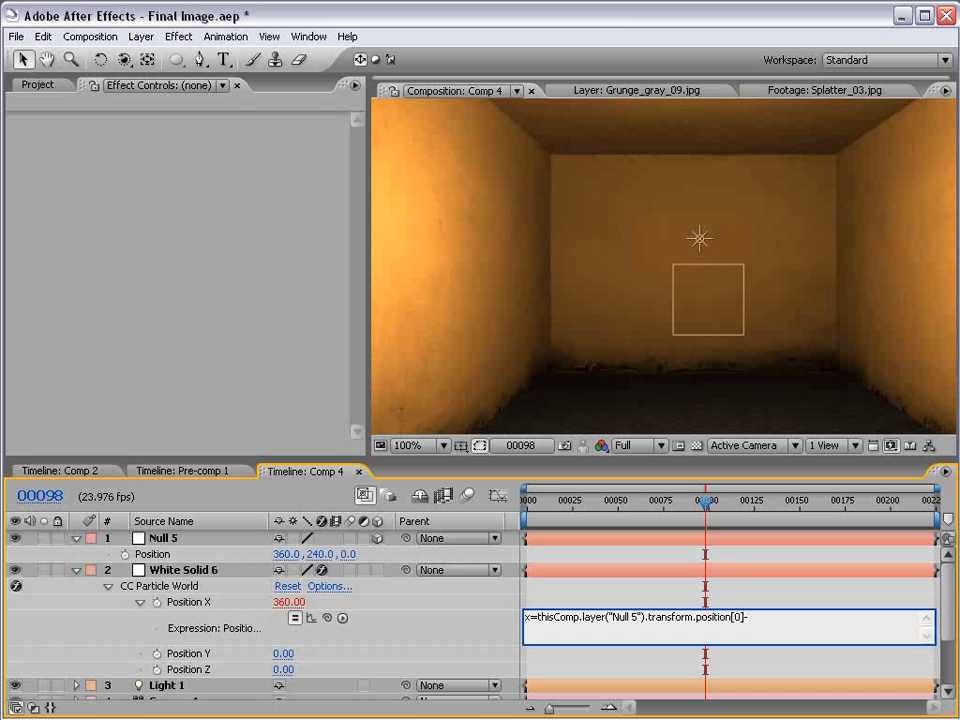
type("thisComp")
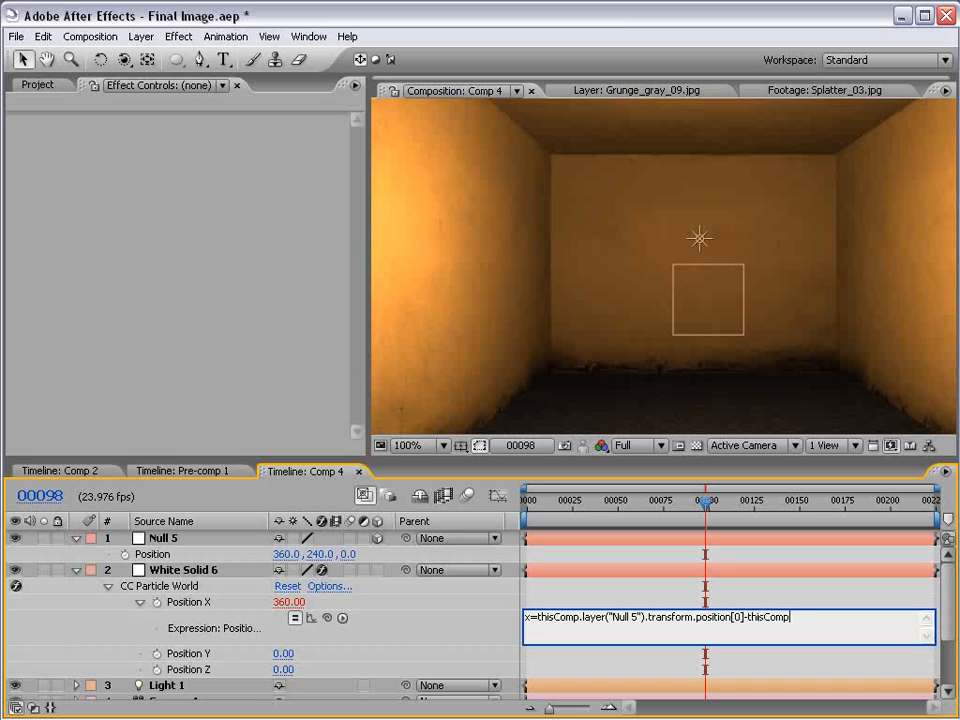
type(".width")
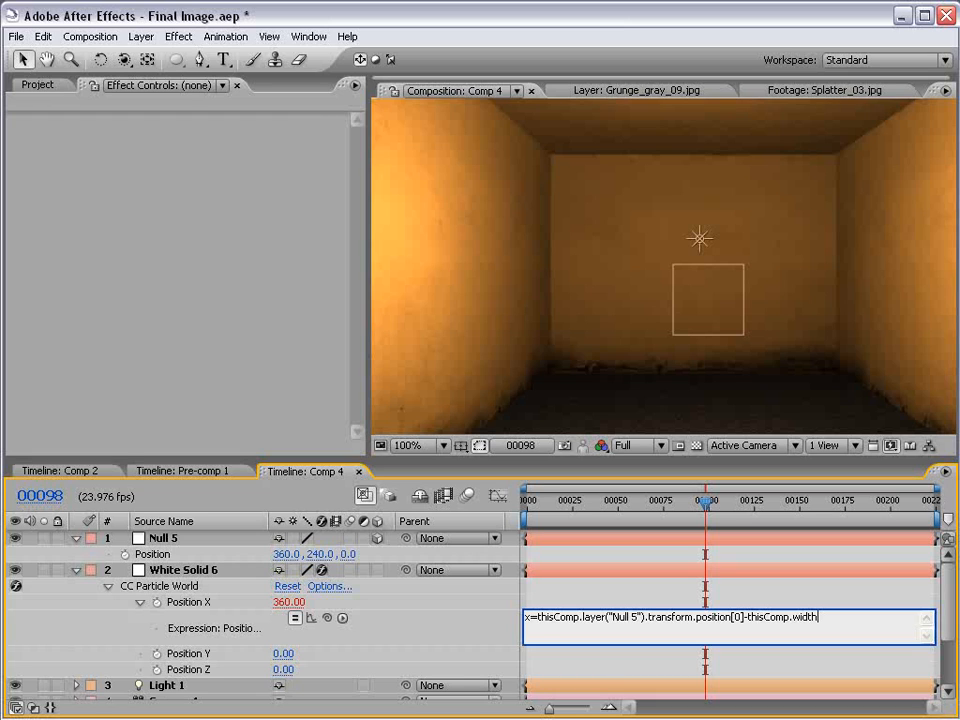
type("/")
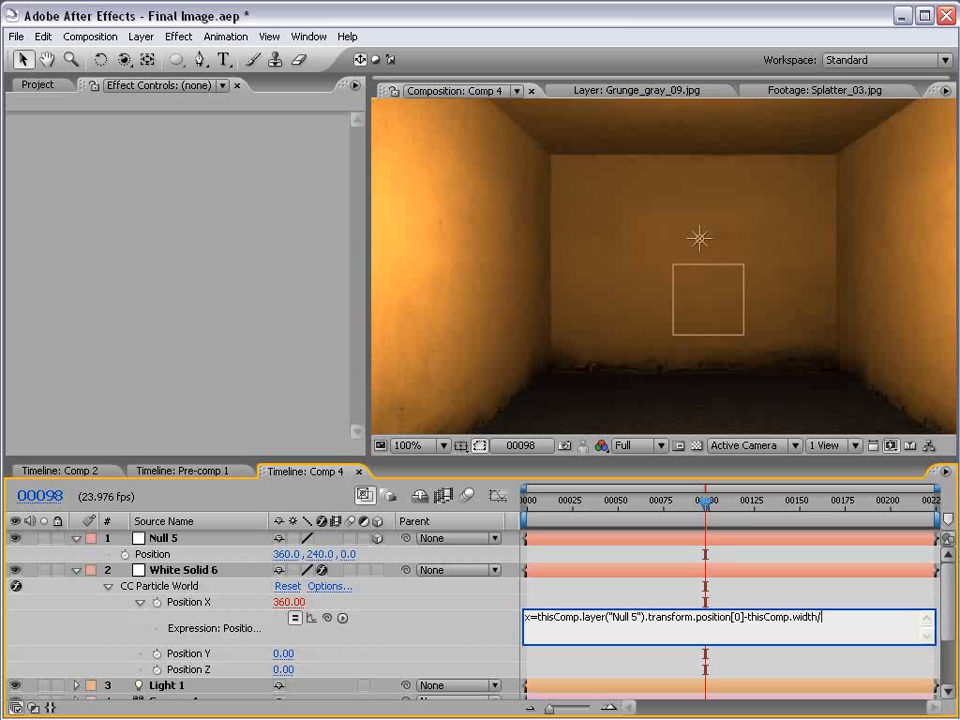
type("/2;")
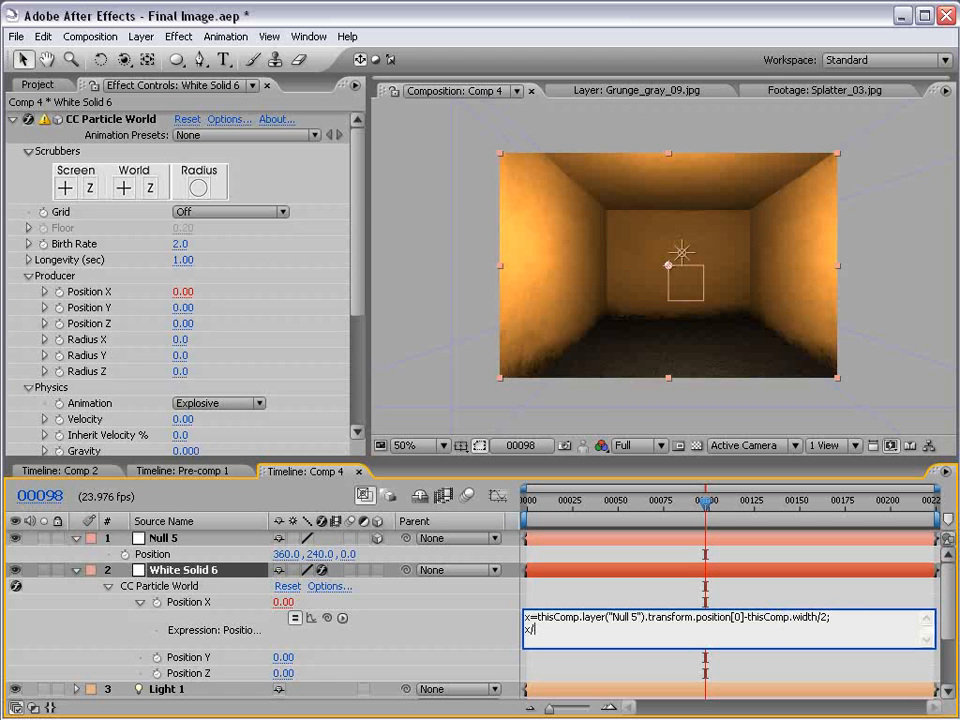
type("thisComp.widt")
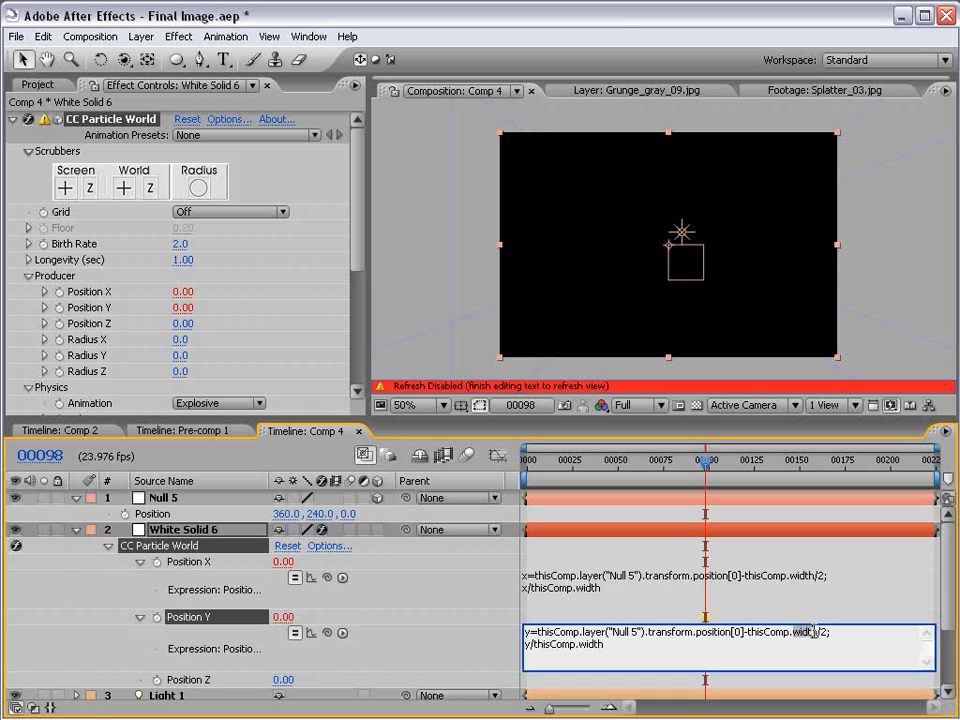
type("height")
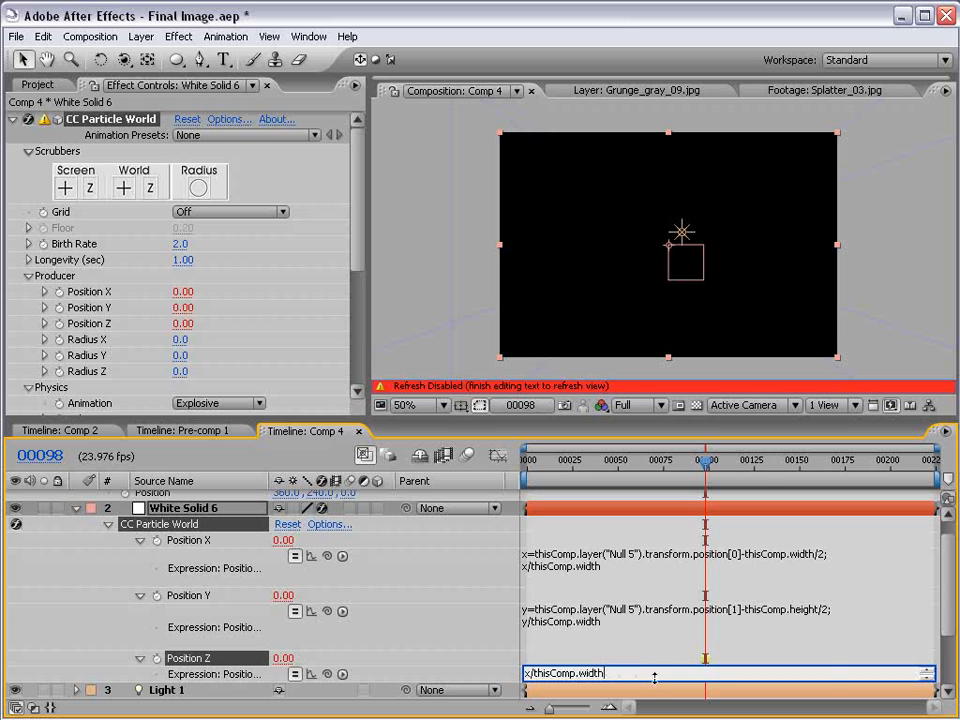
type("x=thisComp.layer(\"Null 5\").transform.position[0]-thisComp.width/2;")
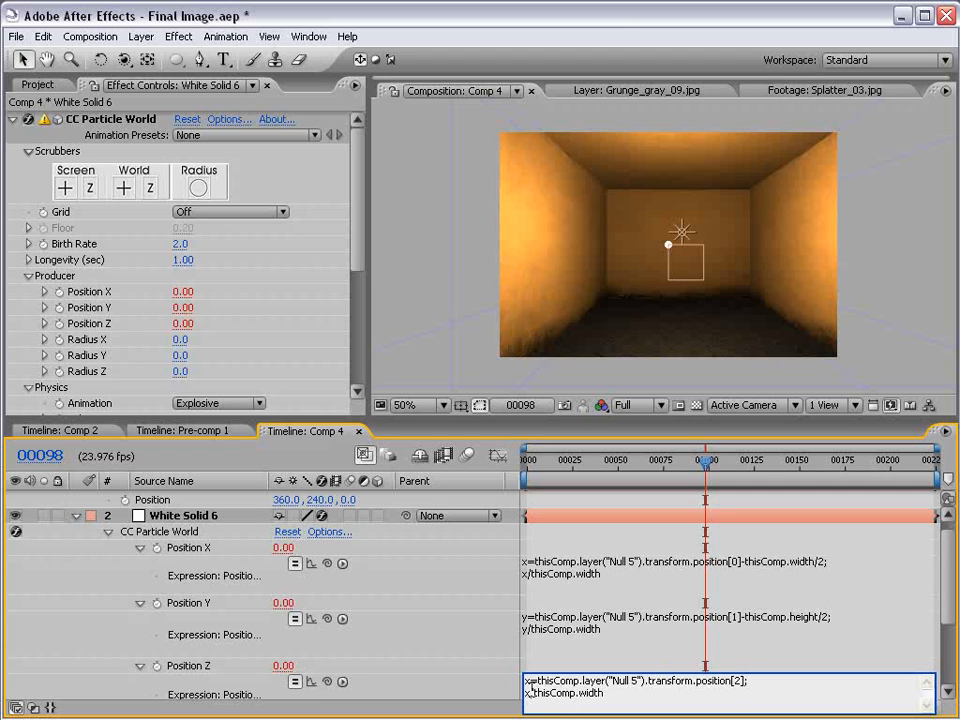
mouse_move(489, 683)
type("z")
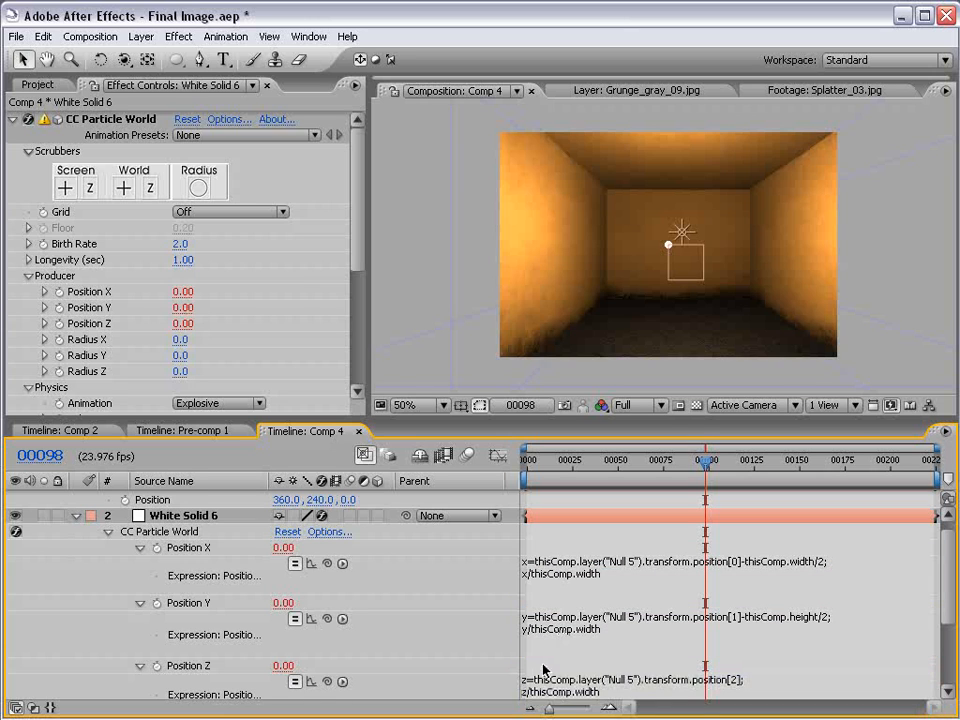
mouse_move(562, 430)
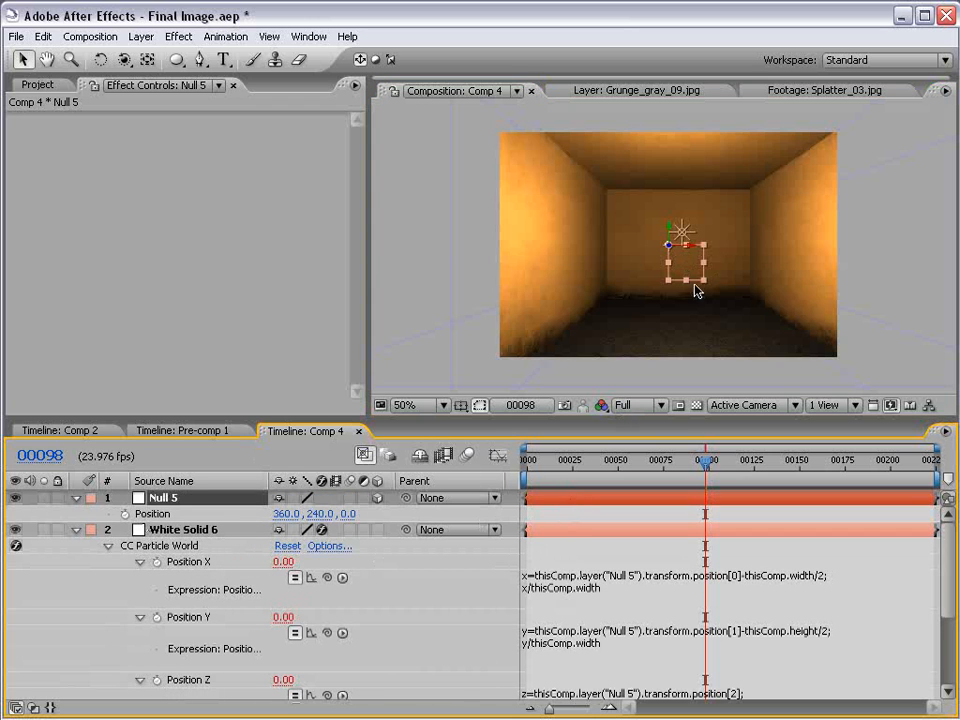
Move Null 5 toward the right wall and give its position a wiggle(3,50) expression
left_click_drag(680, 255, 730, 245)
type("wiggle")
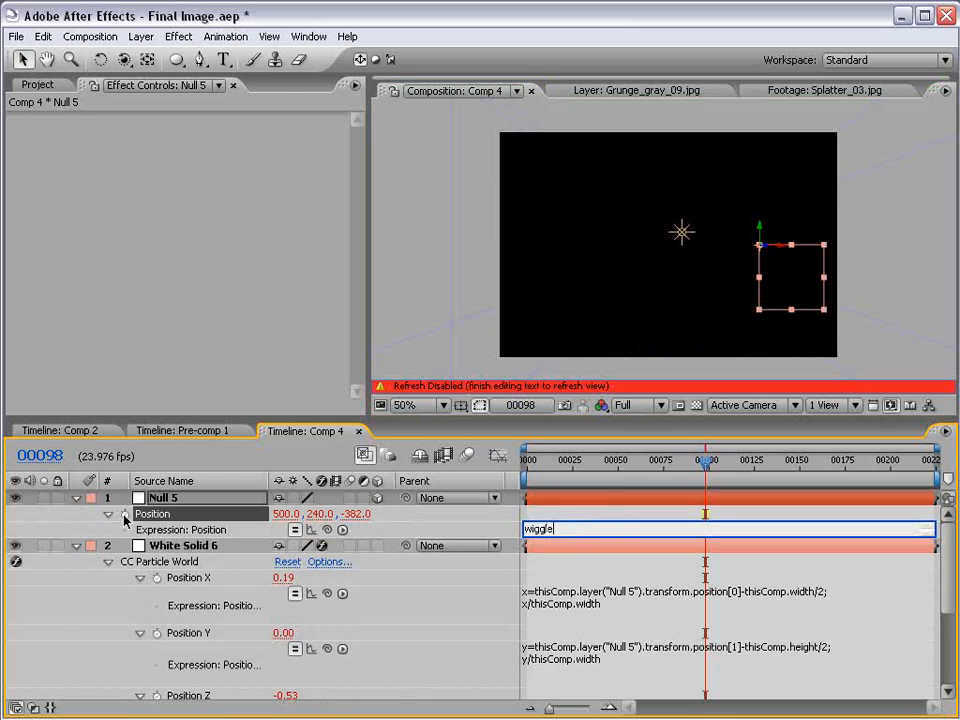
type("(3,")
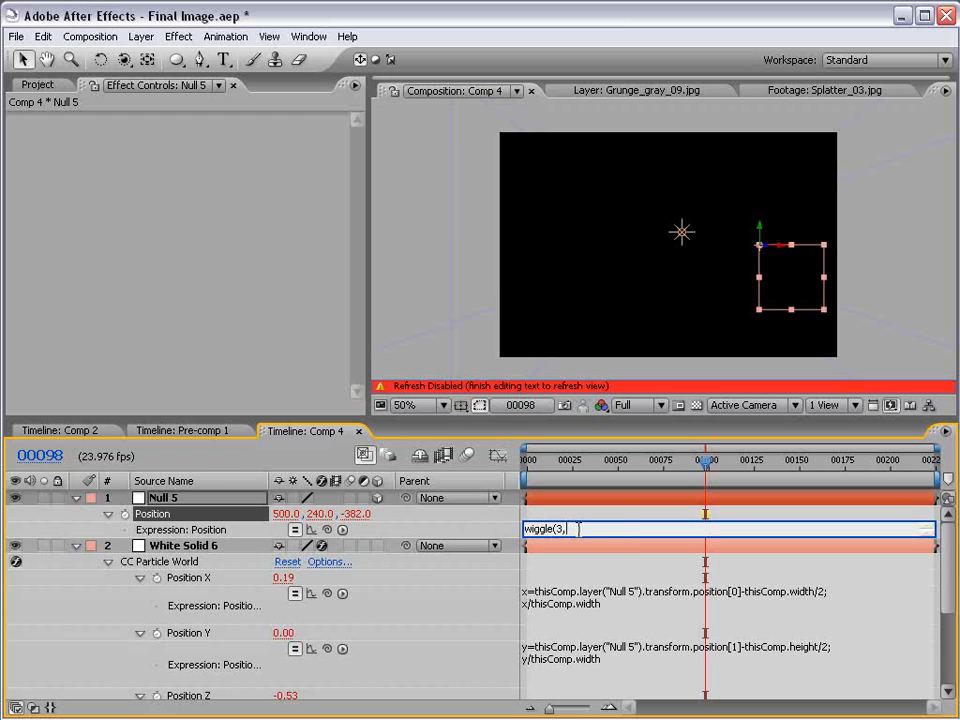
type("50")
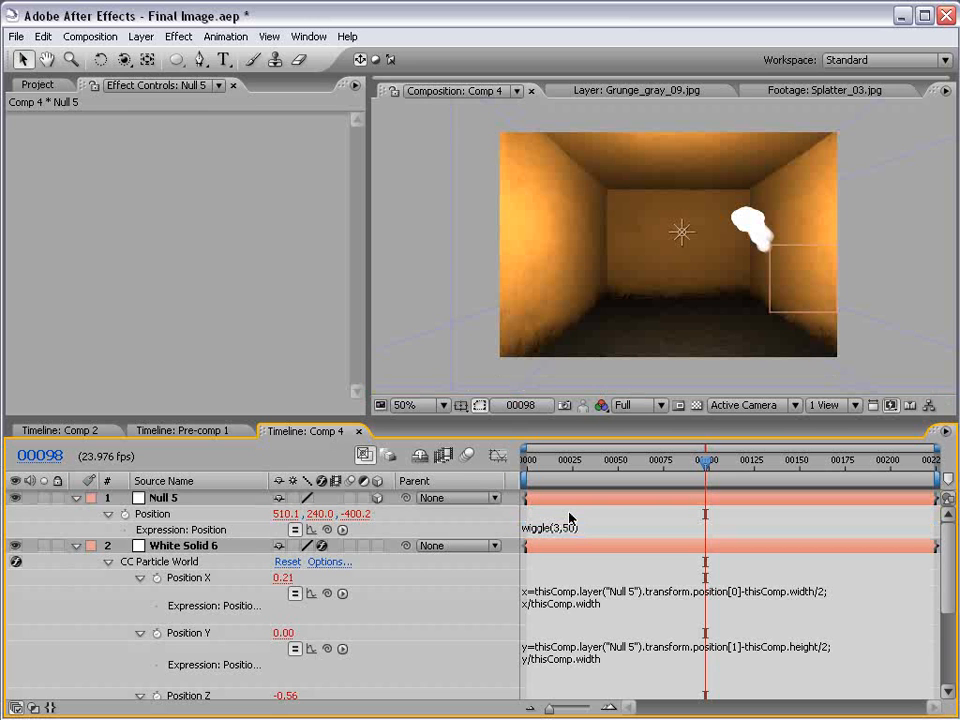
Scrub the timeline to preview the particle trail following the wiggling null
left_click_drag(708, 463, 668, 463)
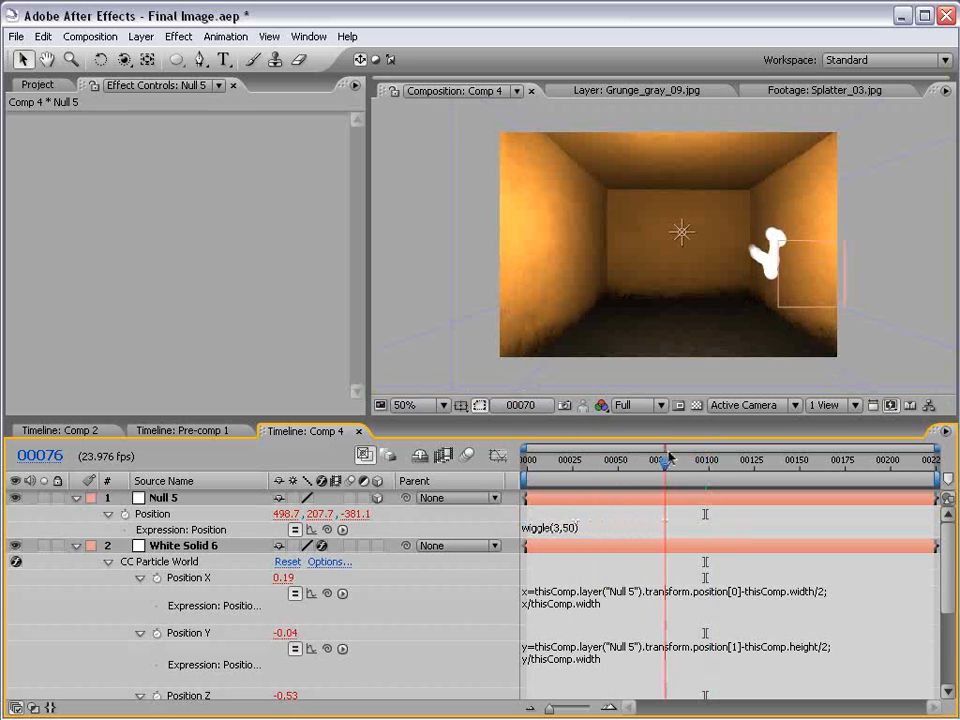
left_click_drag(668, 462, 707, 462)
type("10")
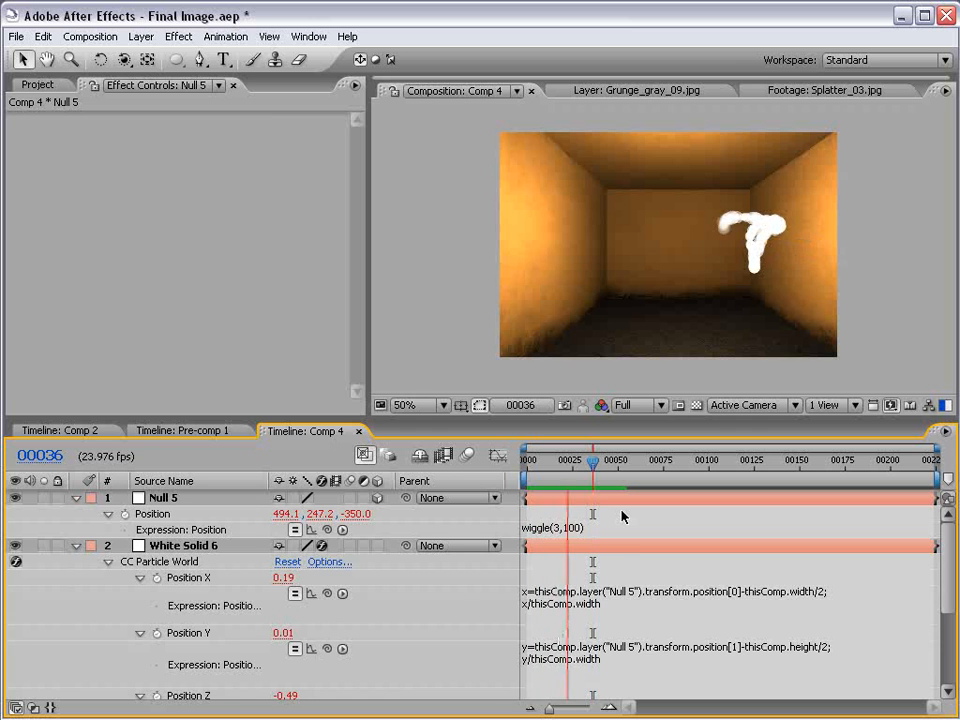
left_click_drag(593, 462, 568, 462)
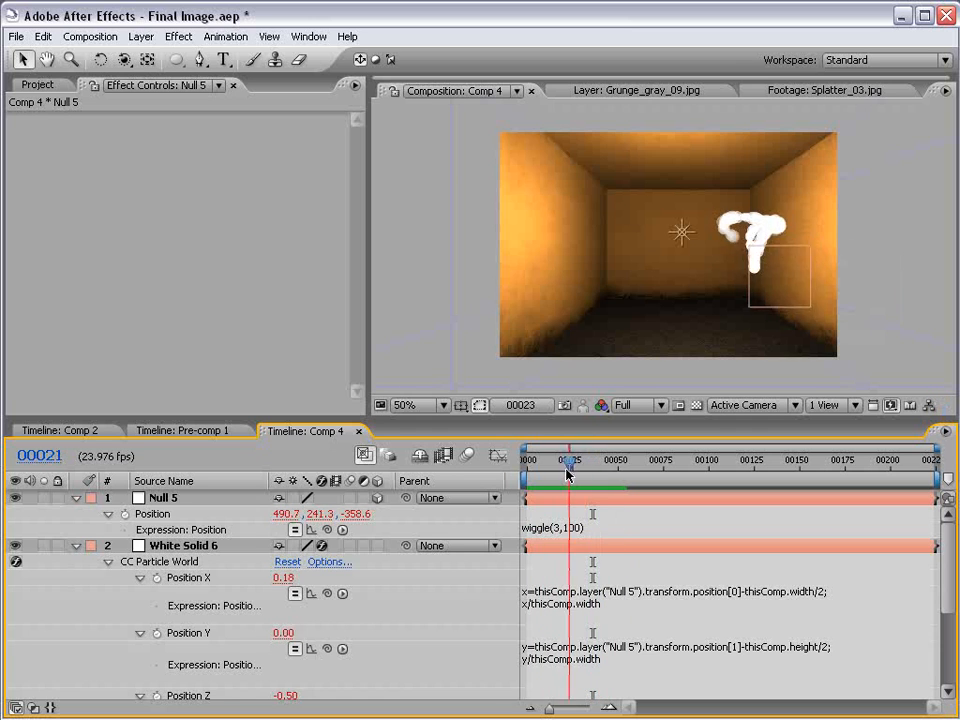
left_click_drag(568, 465, 592, 465)
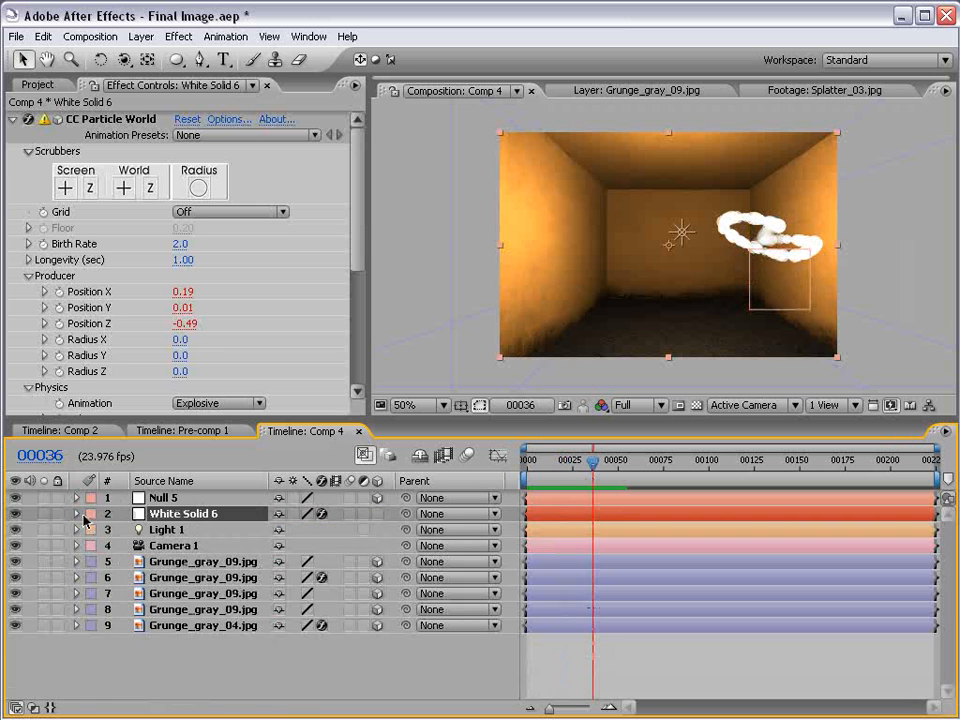
Scroll through CC Particle World's Physics and Particle settings in Effect Controls
scroll("down", 3)
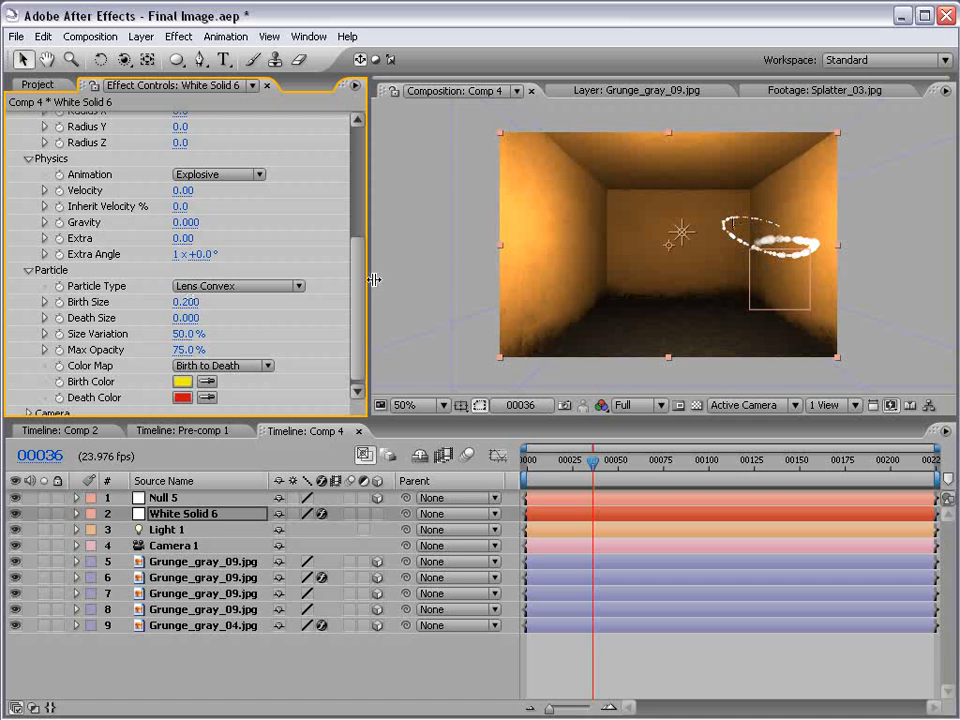
scroll("up", 3)
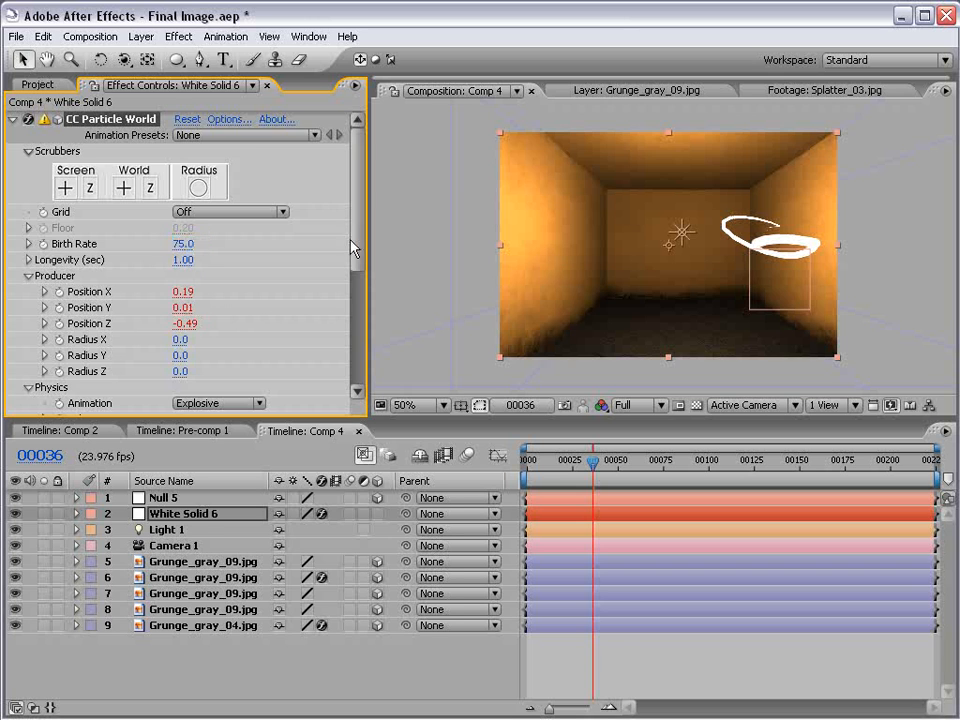
scroll("down", 3)
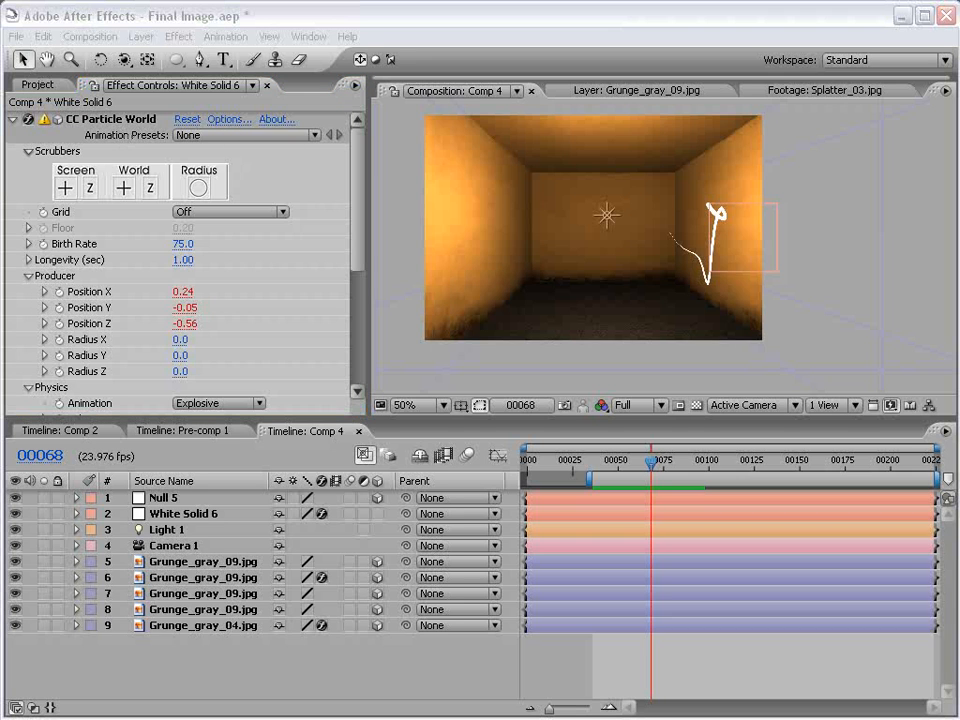
Set CC Particle World's Opacity Map to the Fade Out Round preset and confirm both dialogs
left_click(229, 119)
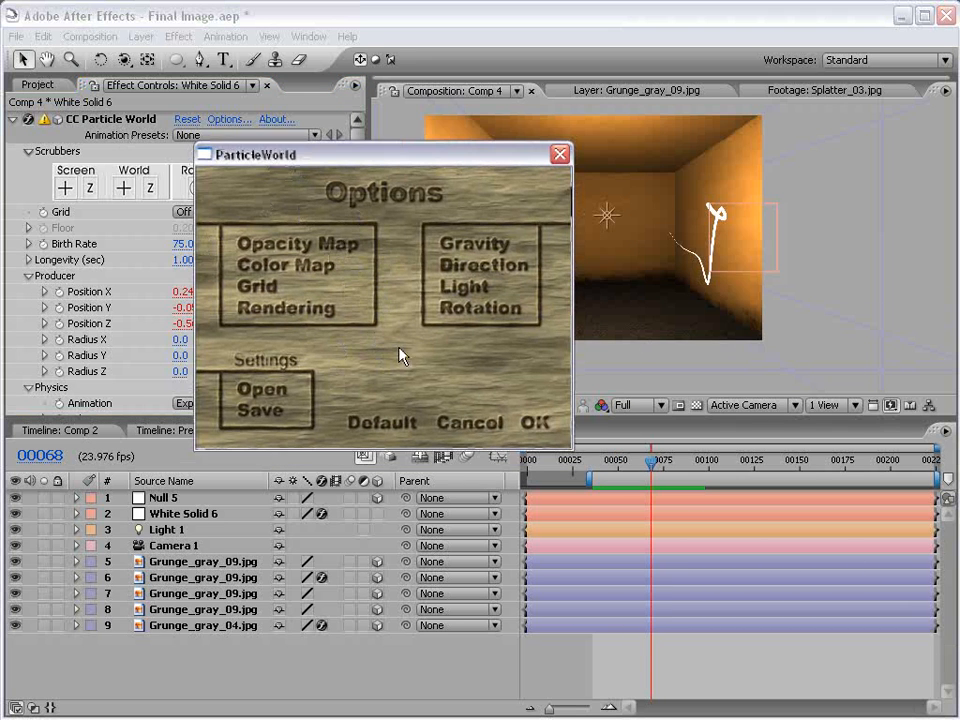
left_click(298, 243)
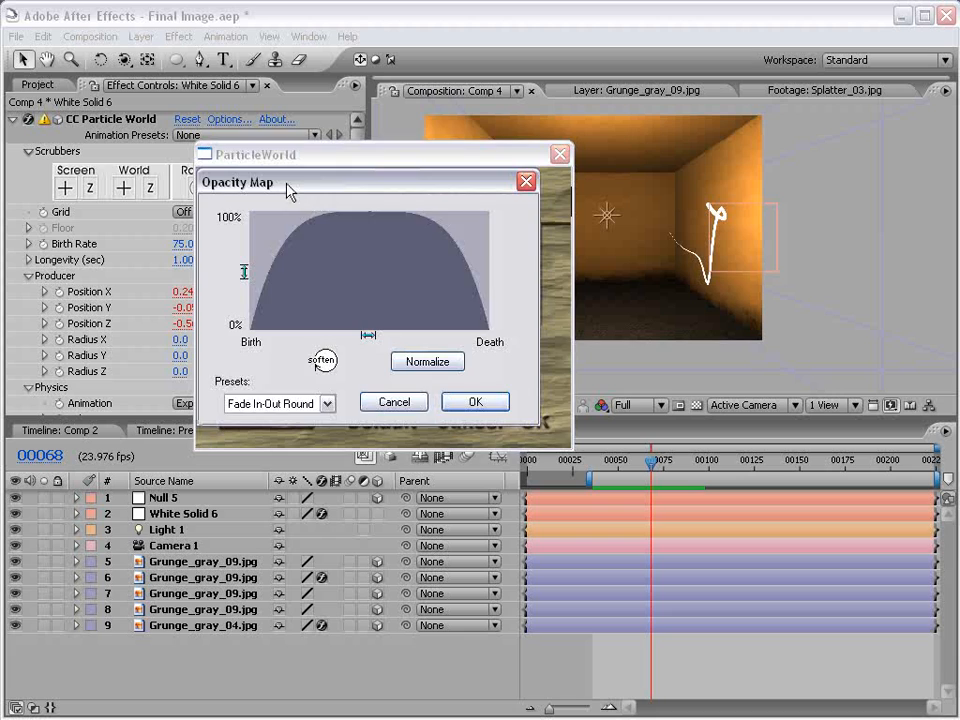
left_click(451, 440)
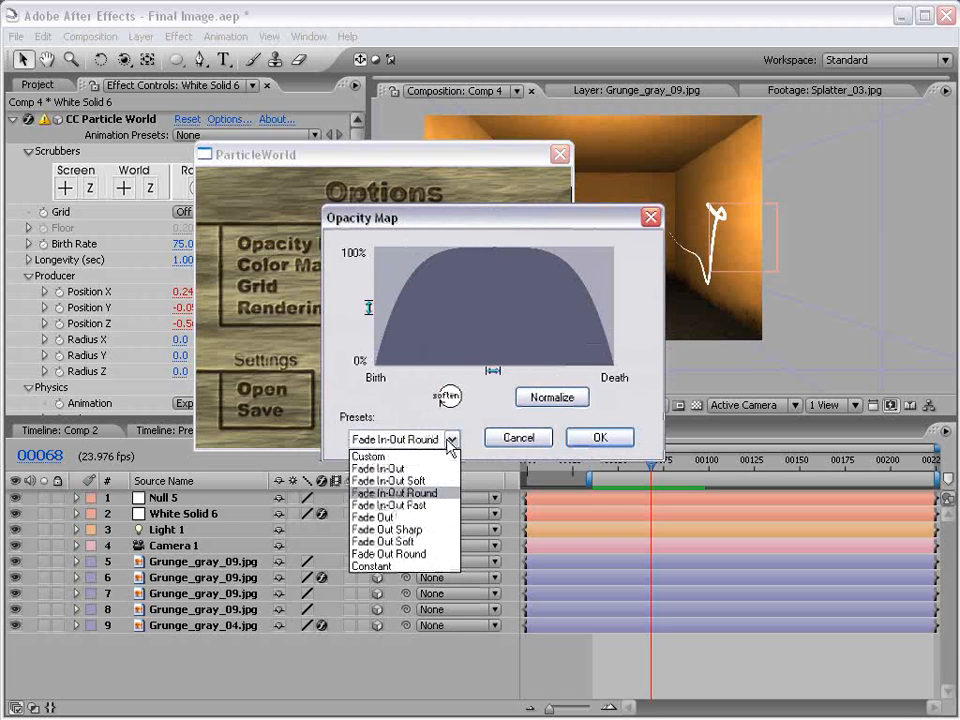
left_click(388, 541)
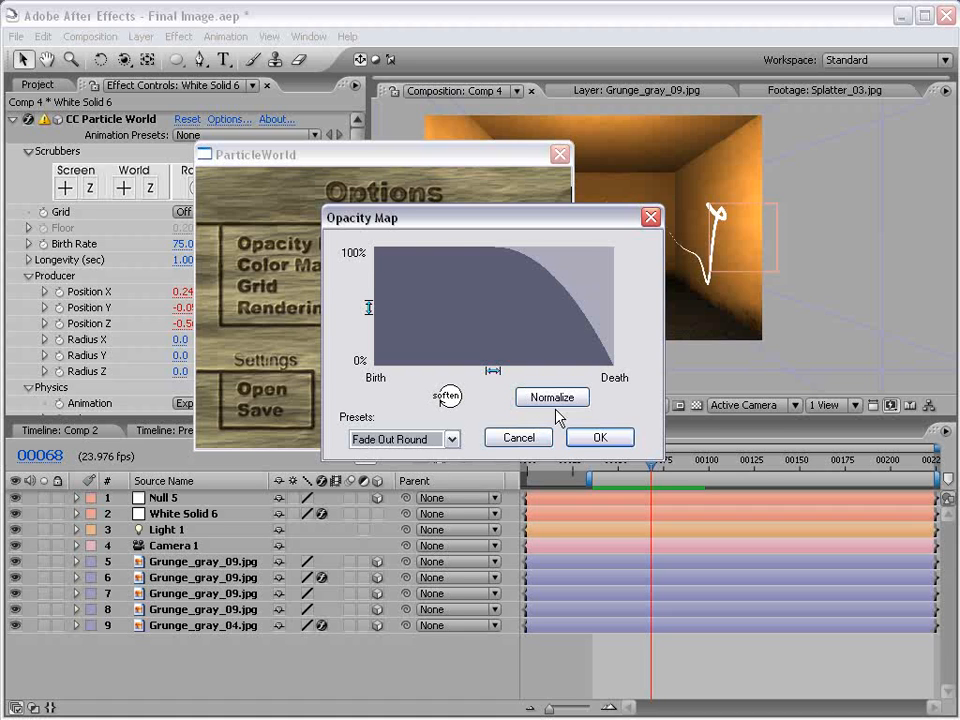
left_click(599, 437)
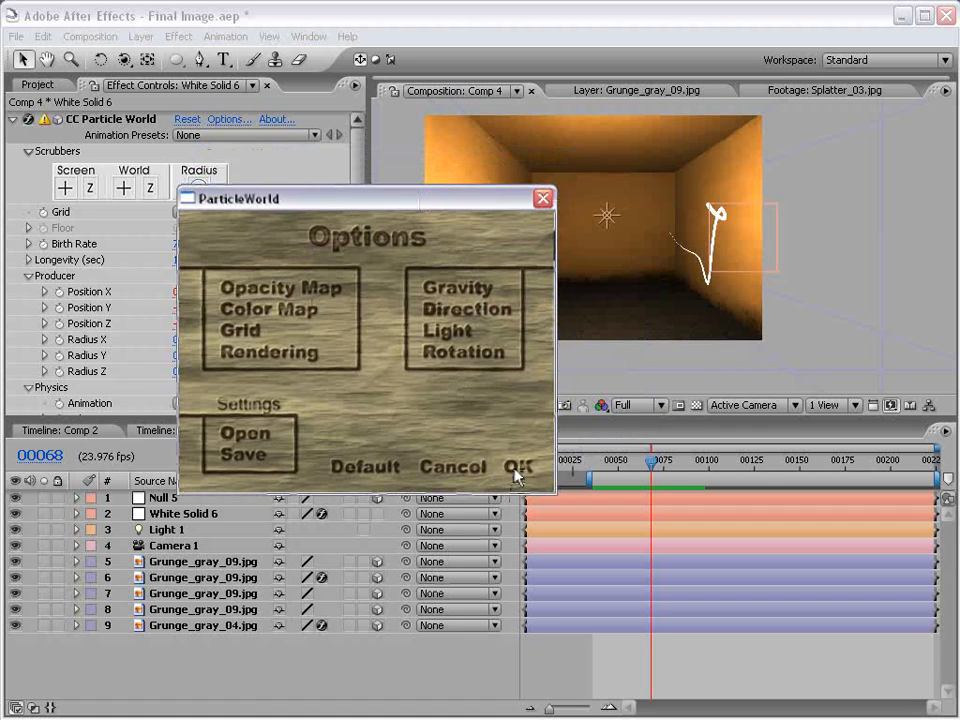
left_click(517, 467)
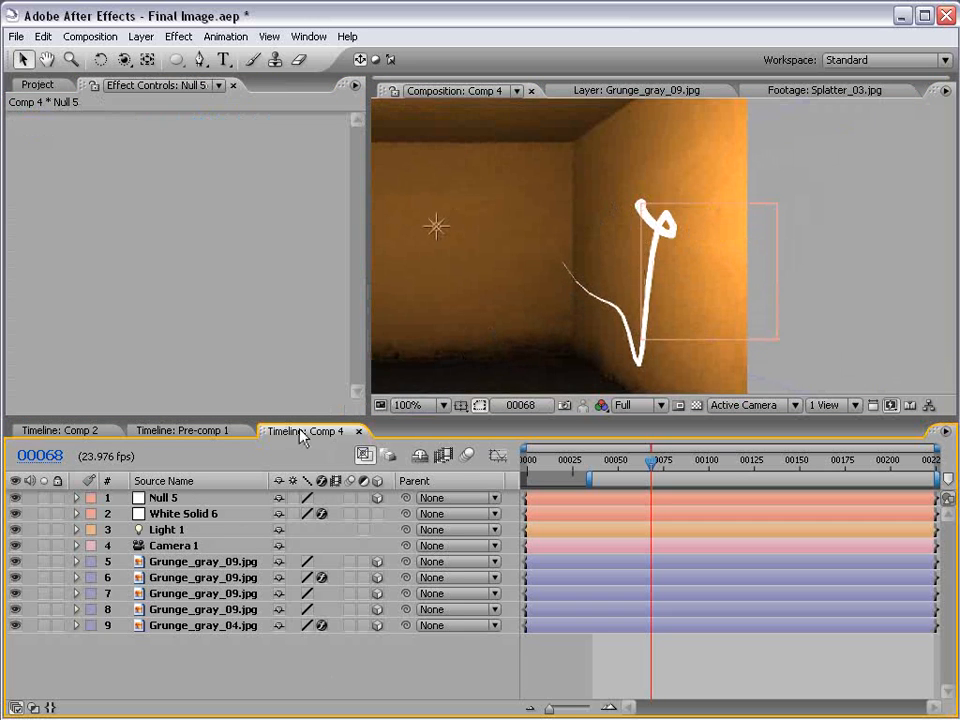
Jump to frame 104, zoom the viewer to 50%, and show the Project panel
left_click(717, 462)
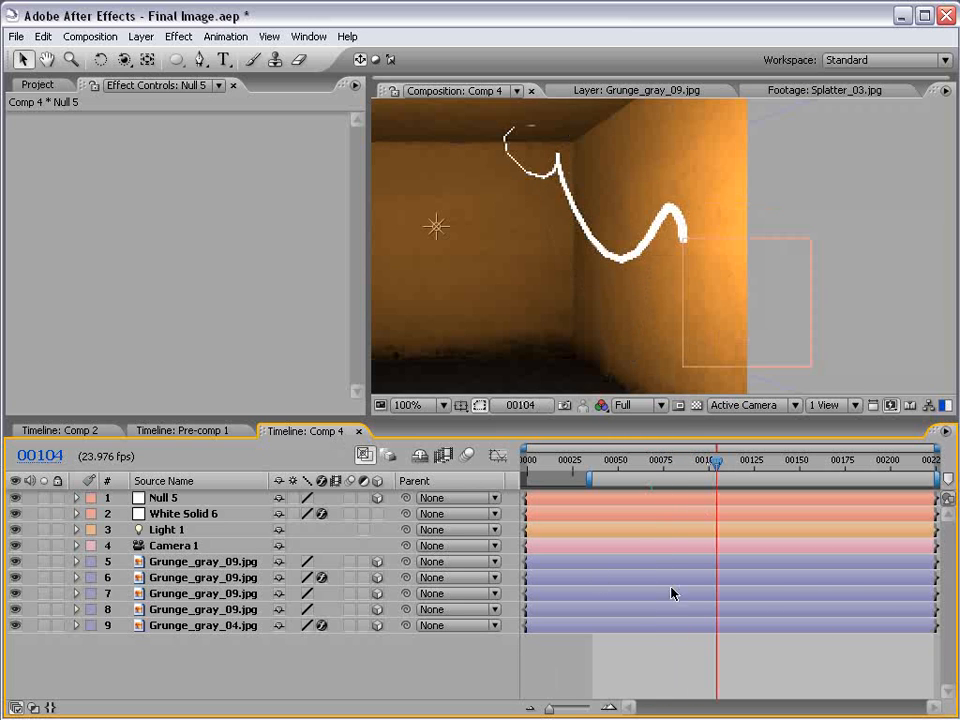
left_click(408, 405)
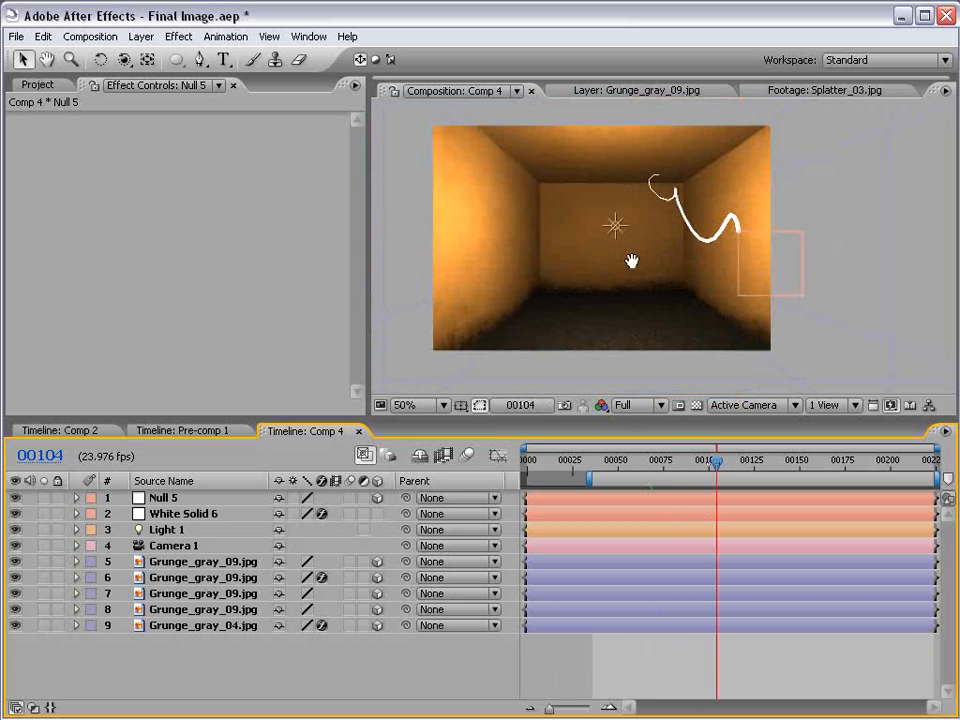
left_click(37, 85)
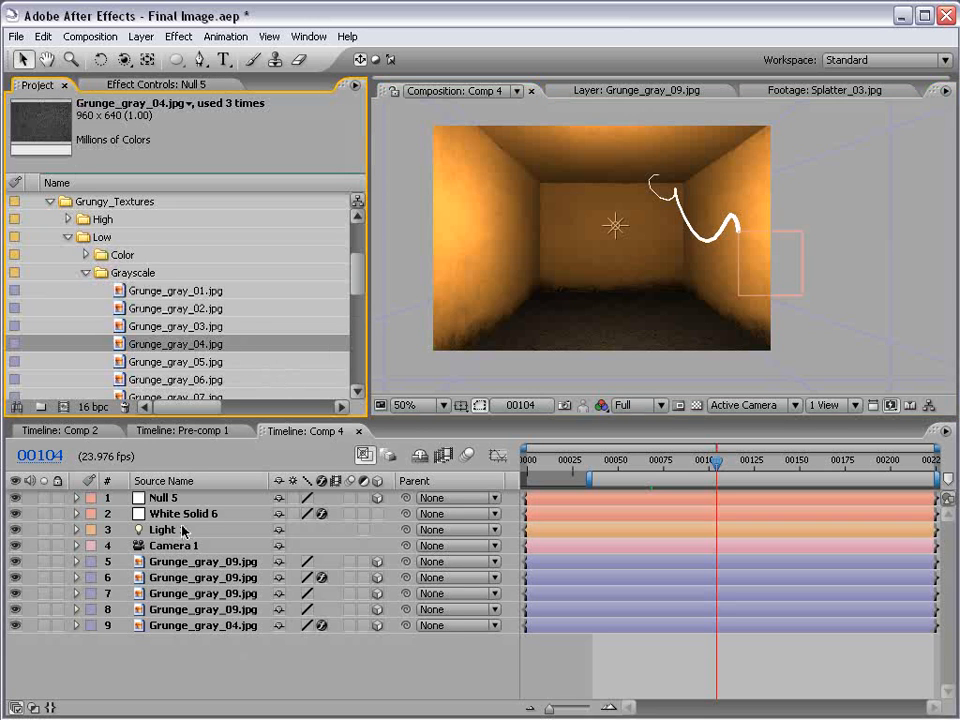
Rename White Solid 6 to Particles
double_click(185, 513)
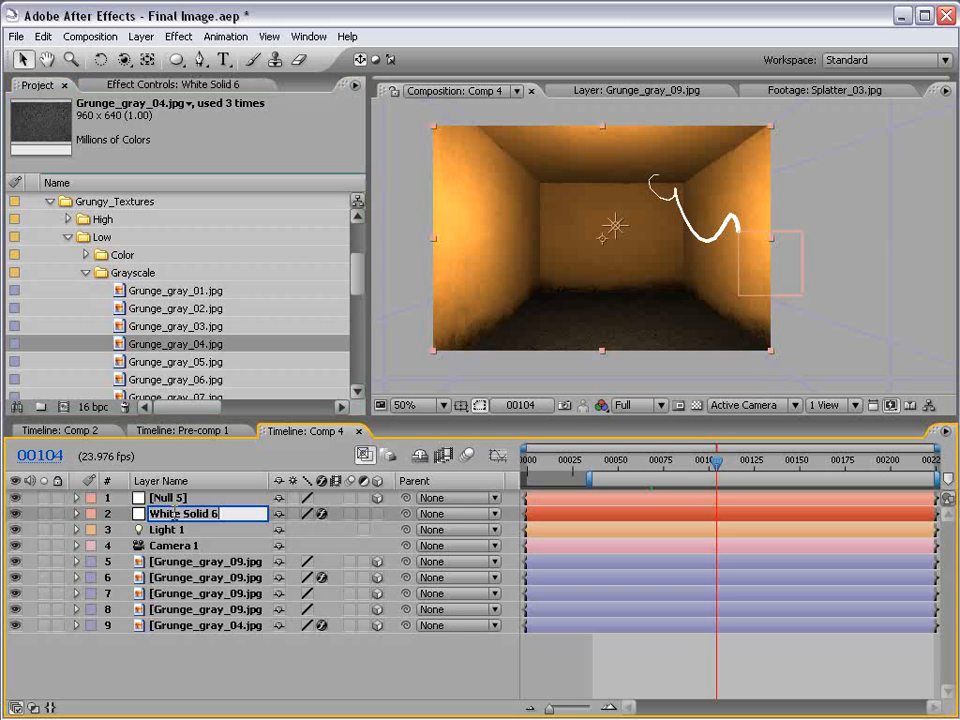
type("Particles")
left_click(207, 497)
type("POINT")
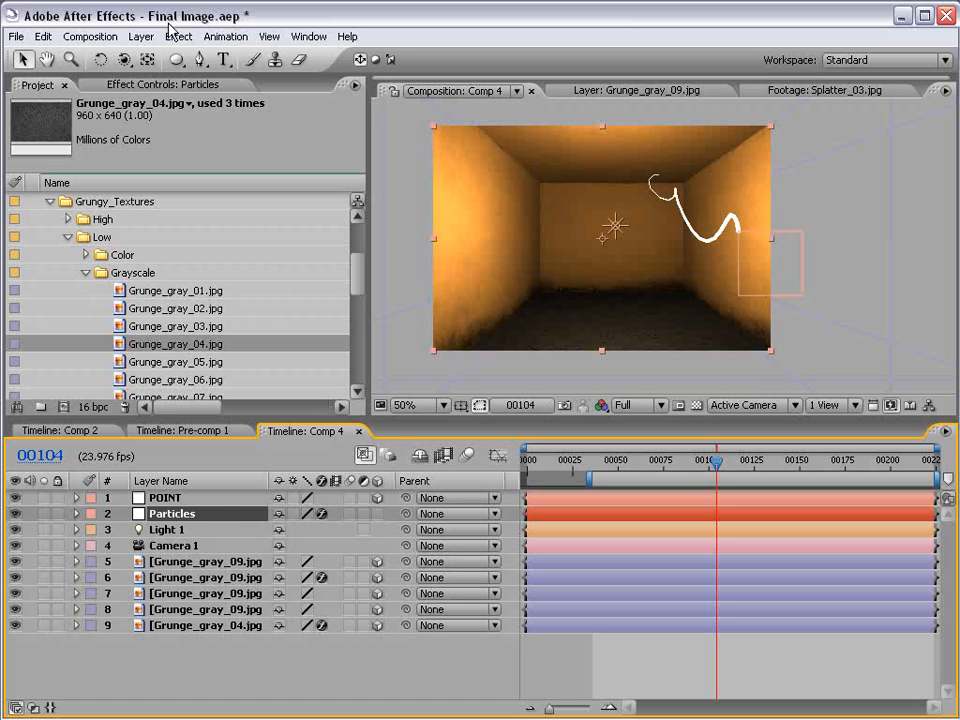
Apply Glow to Particles with orange Color B and A & B Colors glow mode
left_click(178, 36)
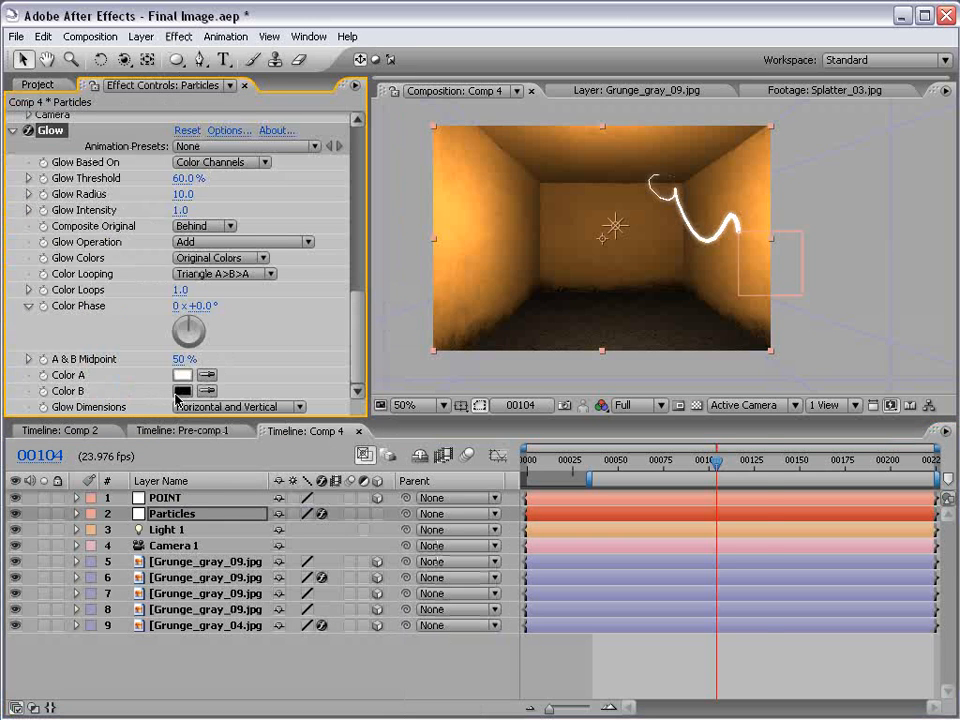
left_click(183, 391)
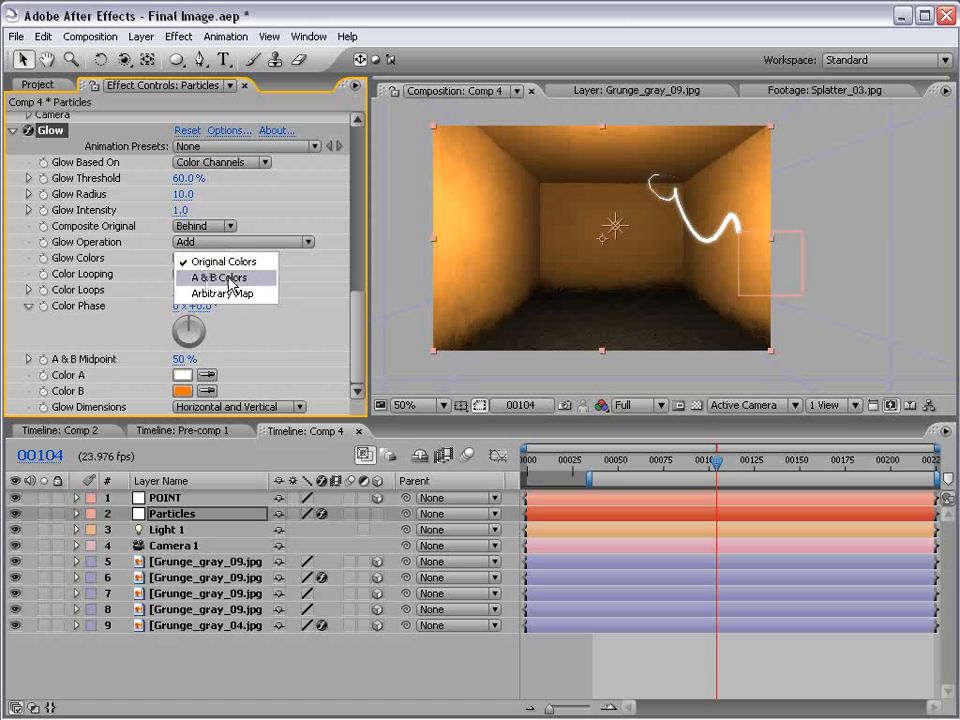
left_click(215, 277)
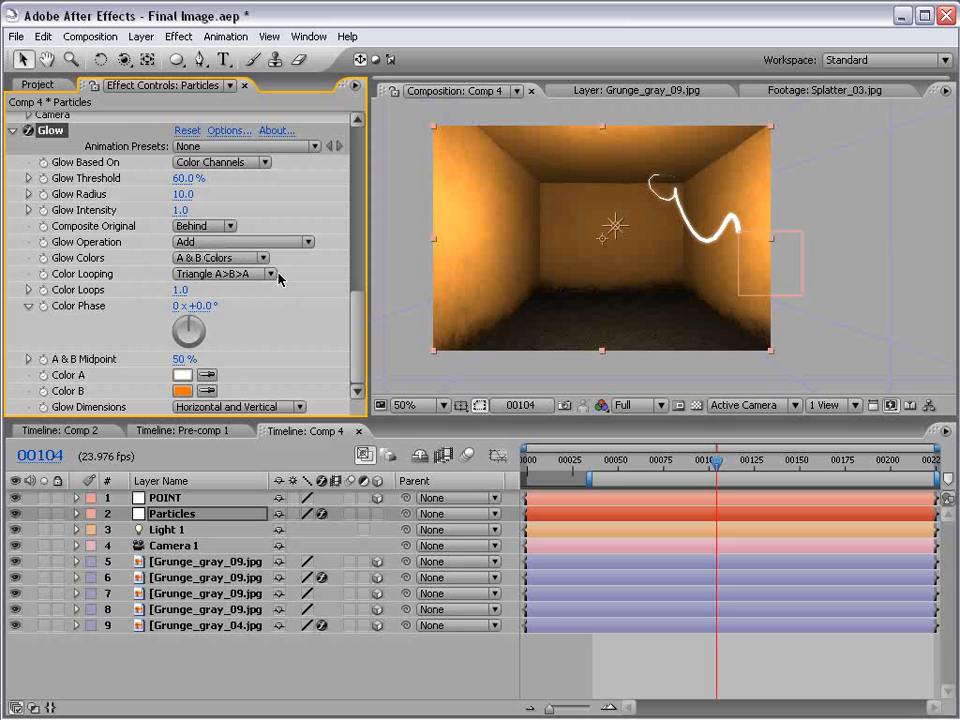
left_click(407, 405)
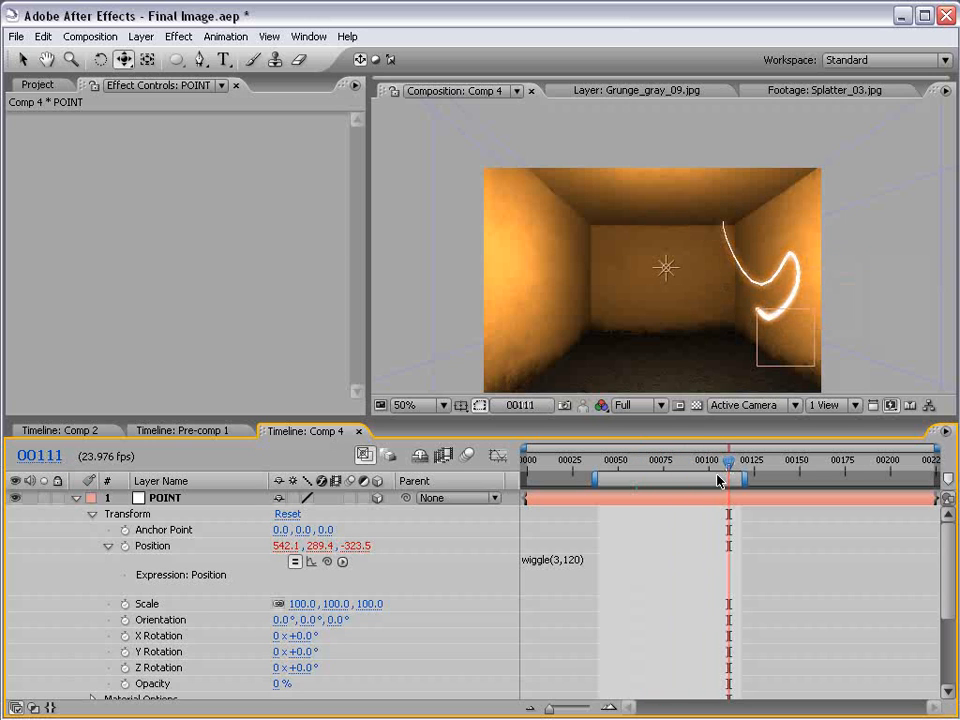
mouse_move(673, 523)
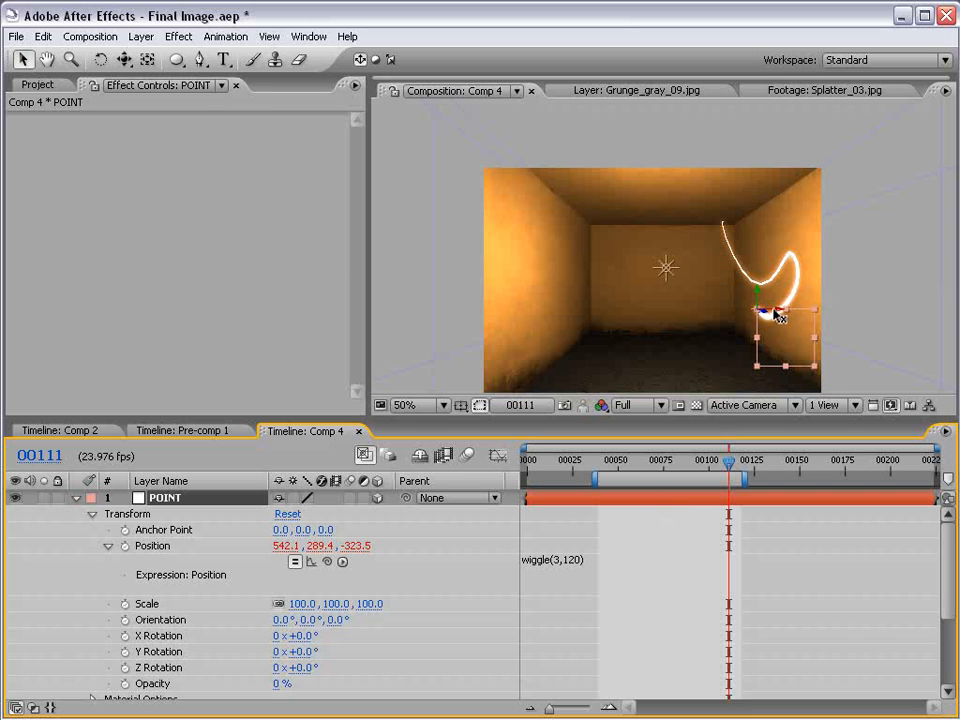
Drag the POINT null to a new spot within the room
left_click_drag(780, 315, 660, 315)
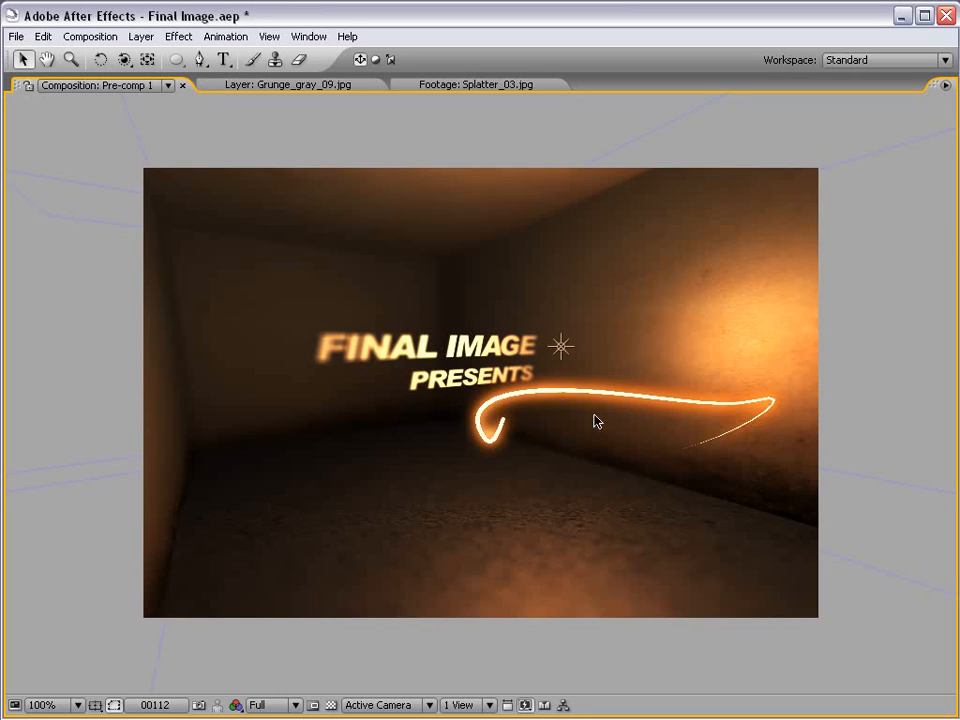
mouse_move(559, 427)
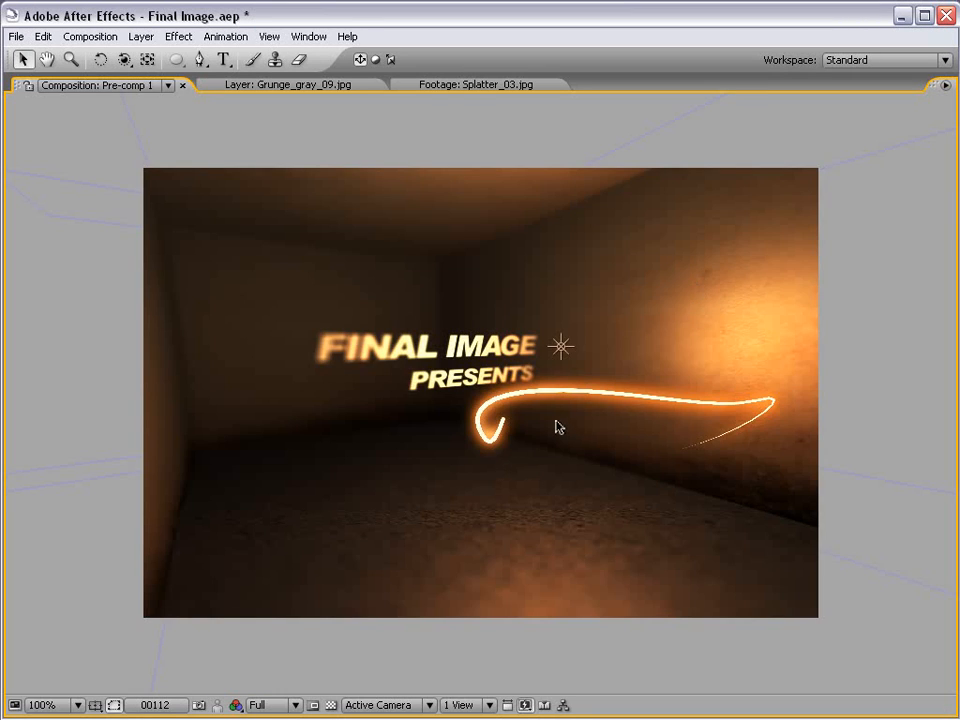